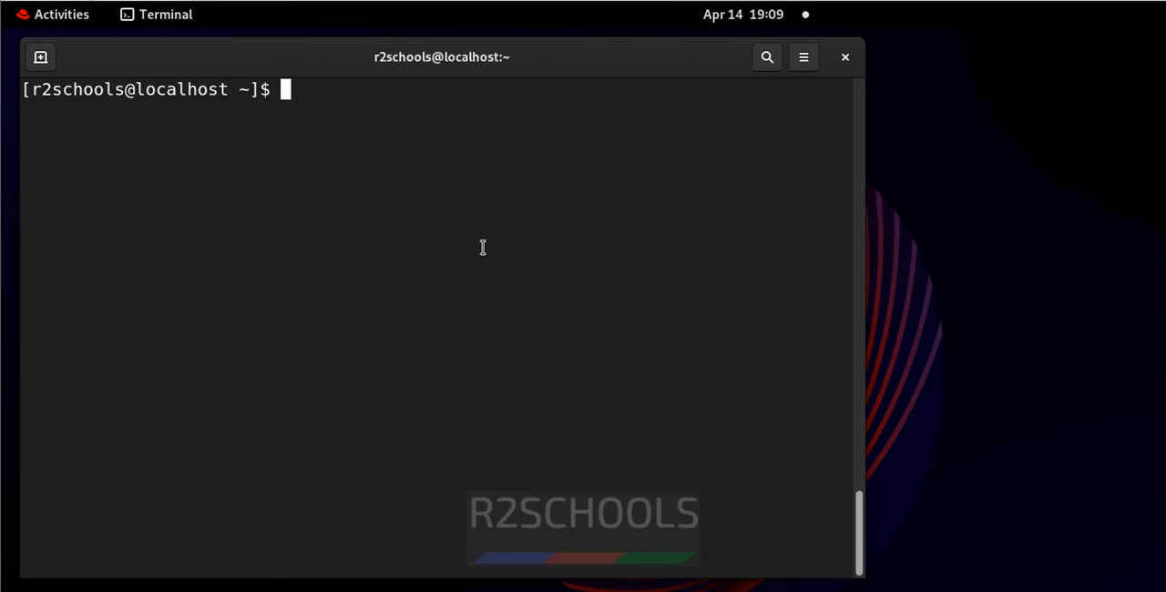
Step: Check the installed Java version, which reports OpenJDK 11.0.21
type("java --version")
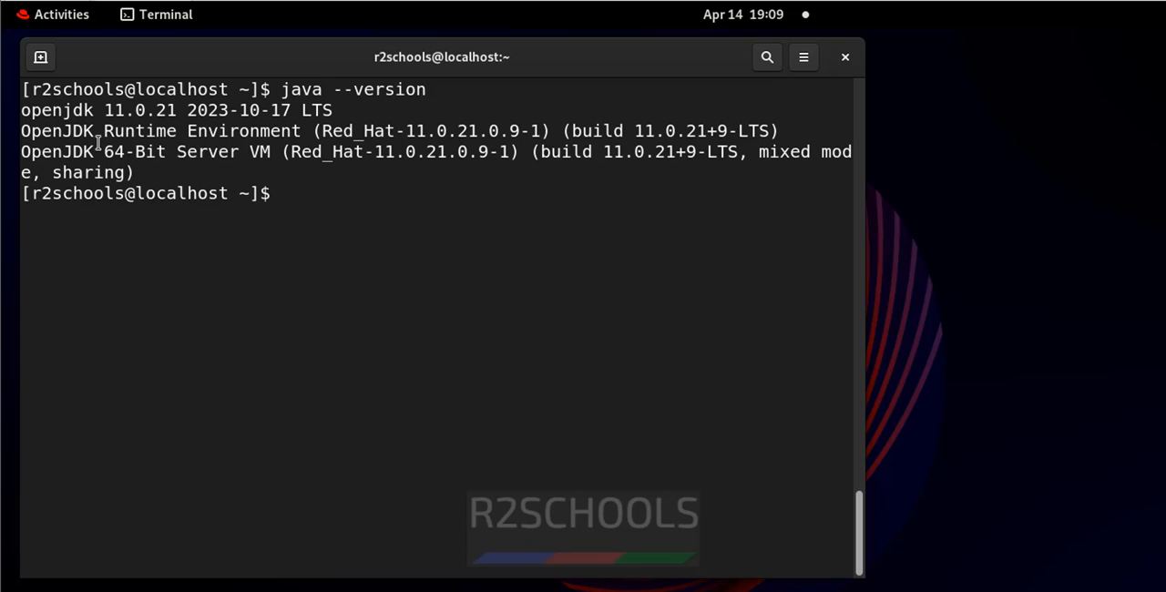
mouse_move(353, 279)
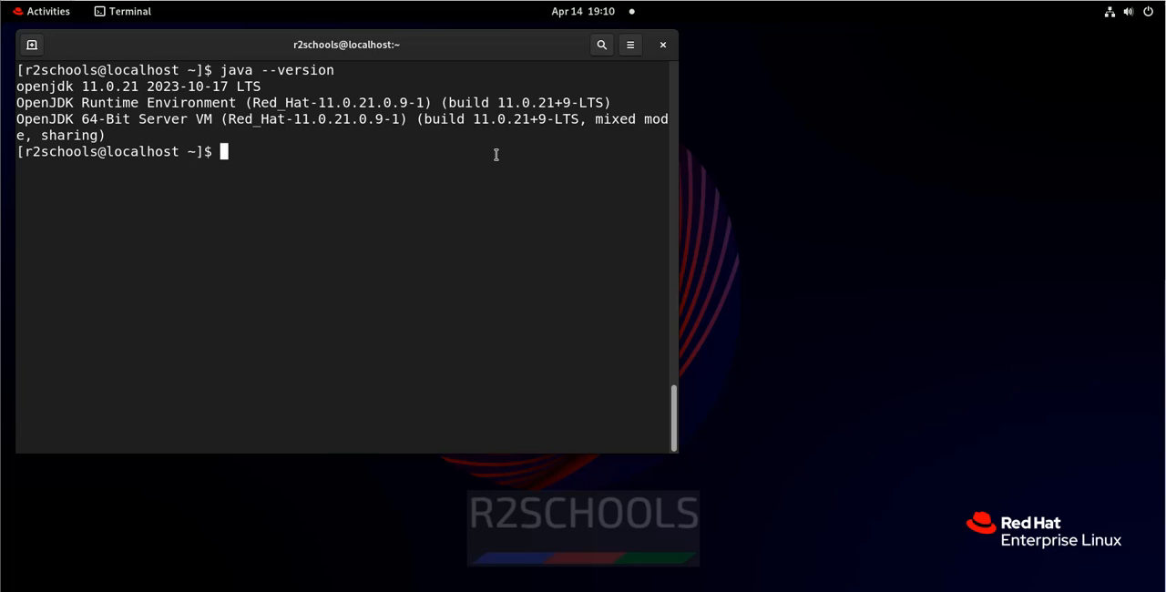
Step: Launch Firefox from Activities and search Google for "java downloads"
left_click(40, 10)
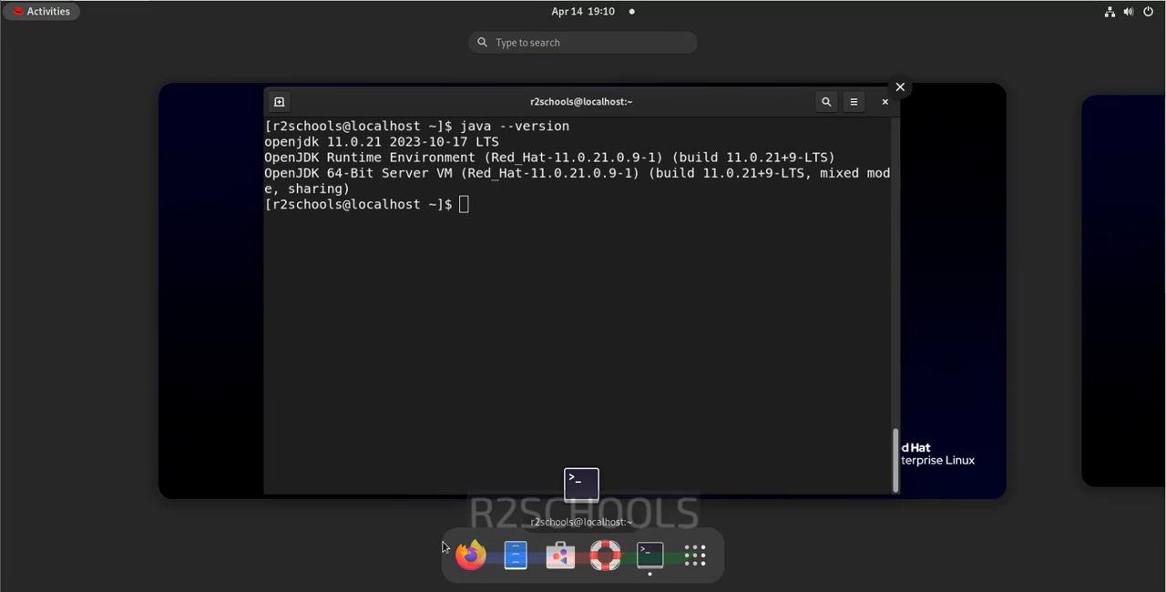
left_click(469, 553)
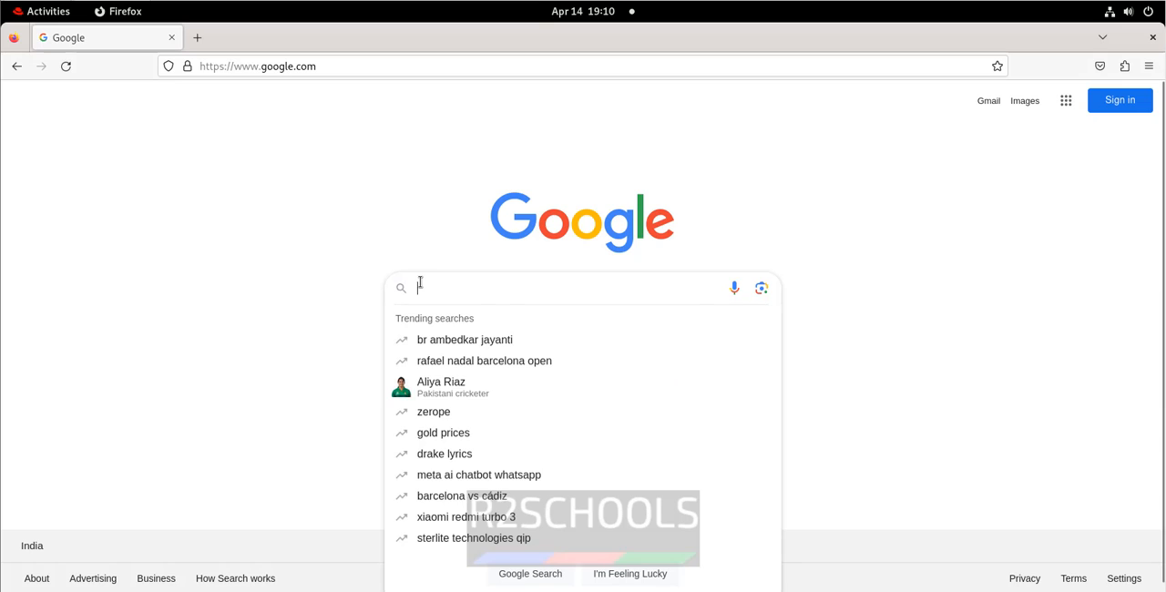
type("java downloads")
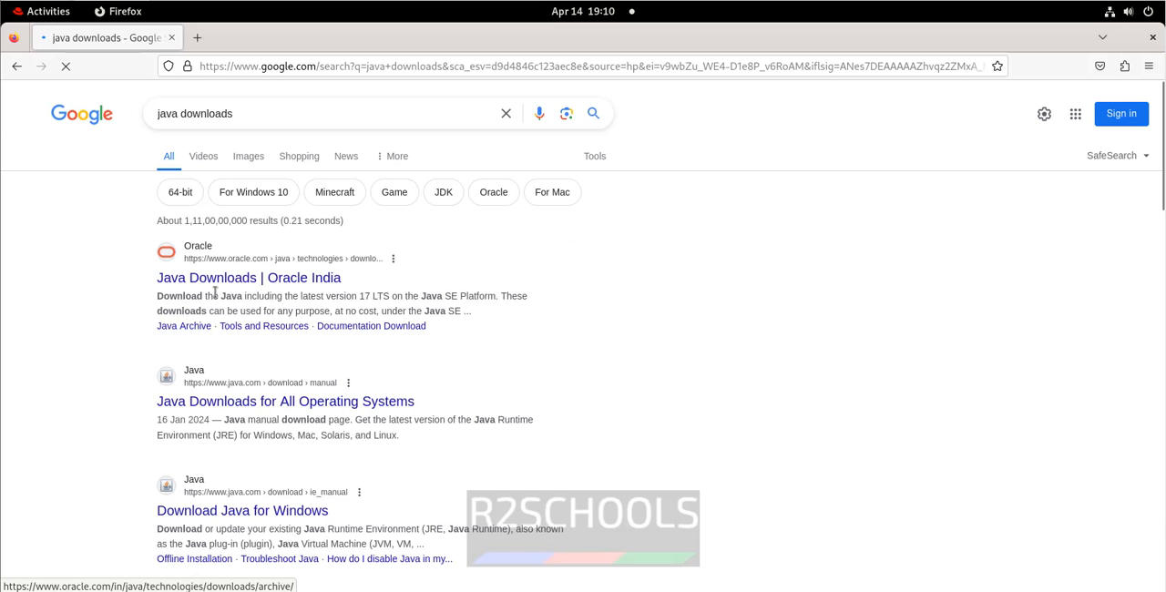
mouse_move(248, 277)
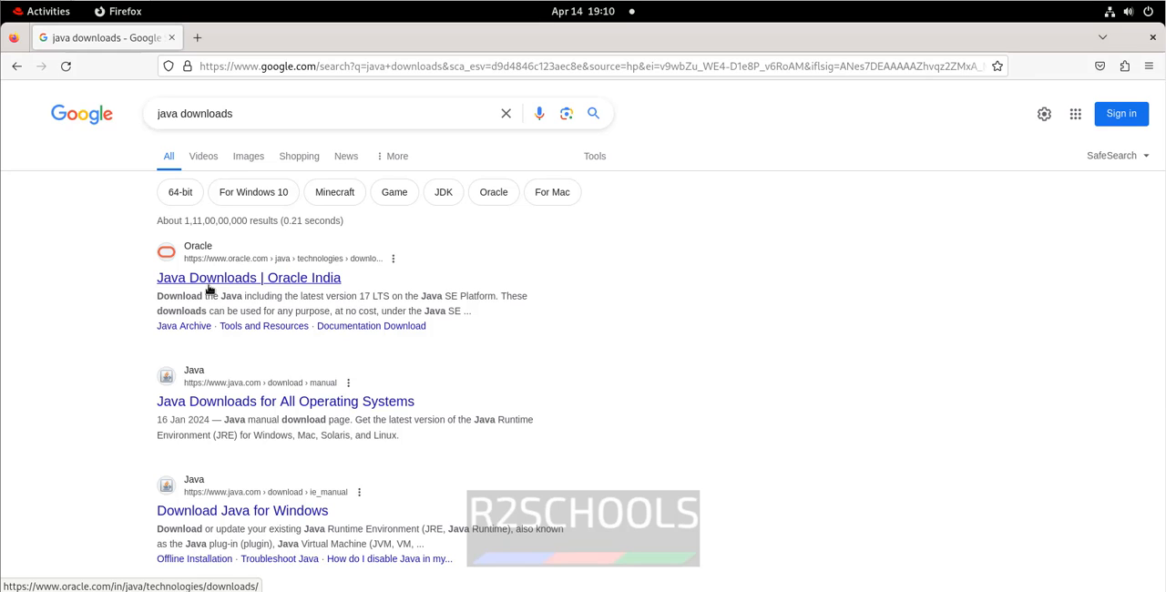
Step: Go to Oracle's Java Downloads page and scroll to the JDK 22 Linux download table
left_click(247, 277)
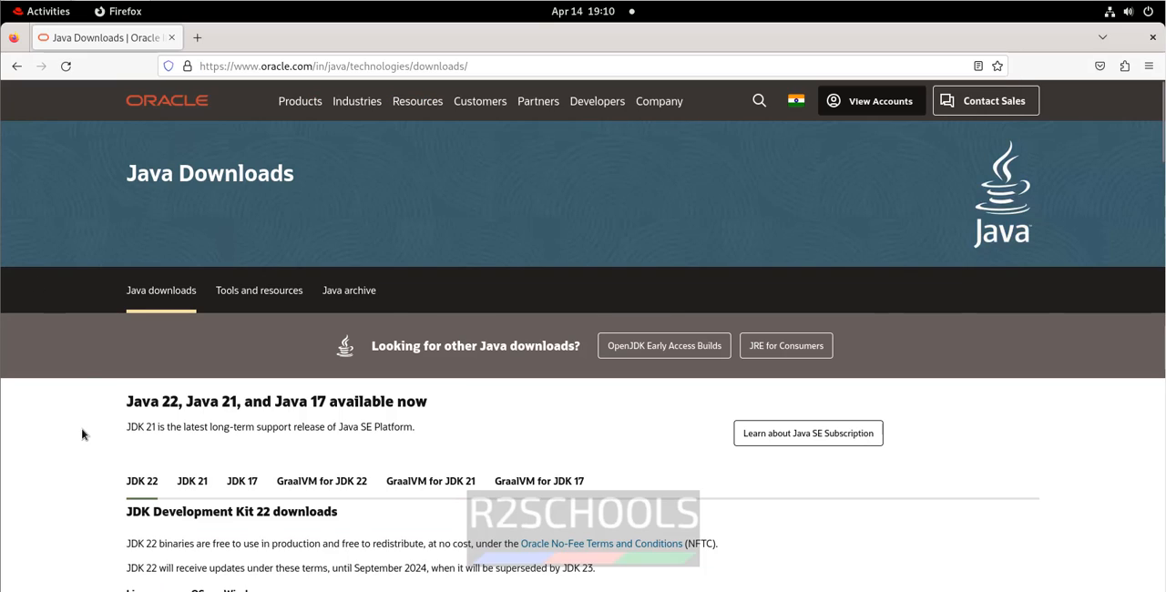
scroll("down", 3)
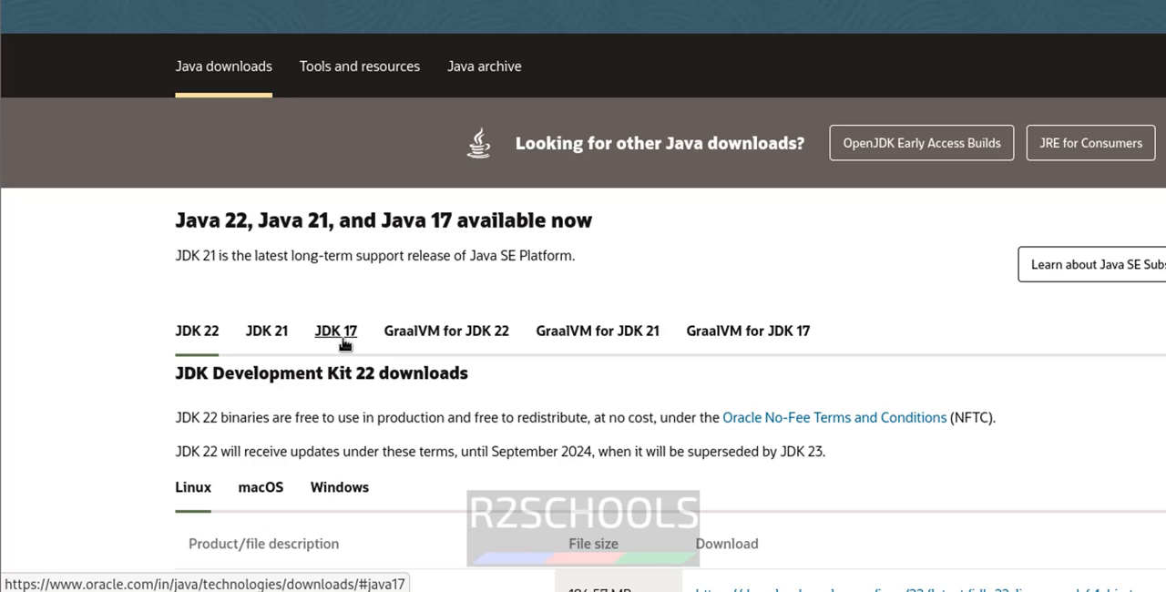
scroll("down", 3)
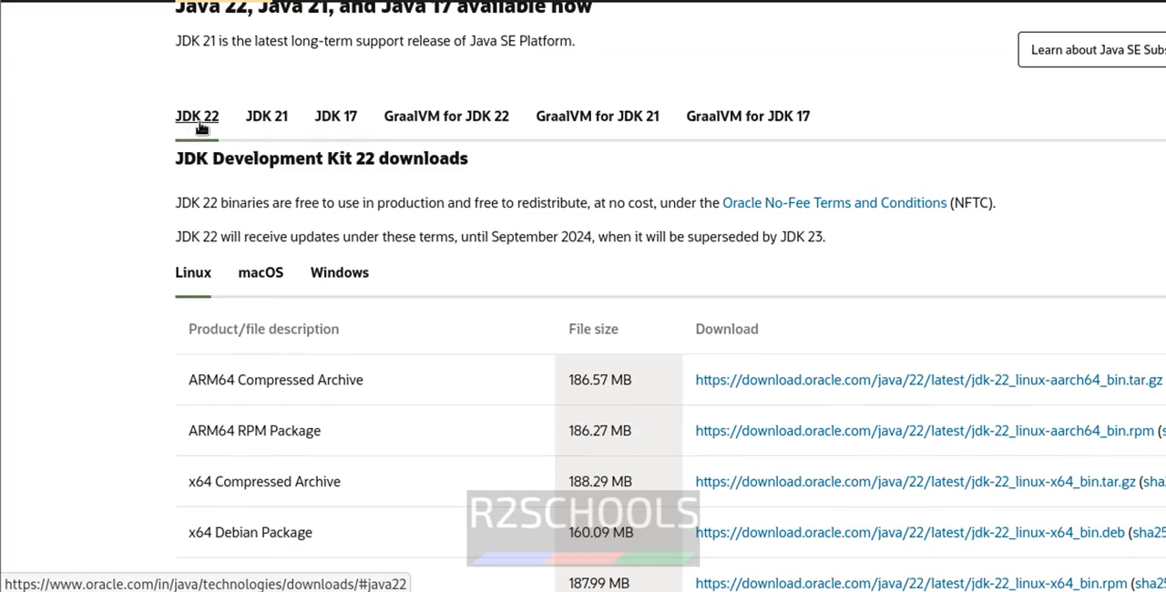
scroll("down", 3)
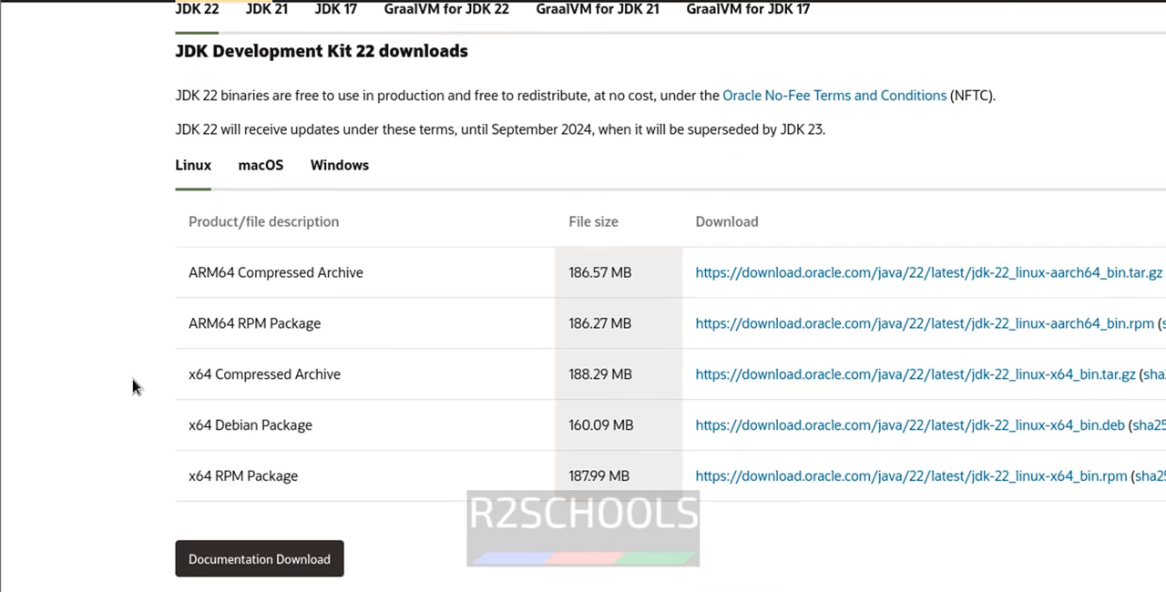
mouse_move(176, 62)
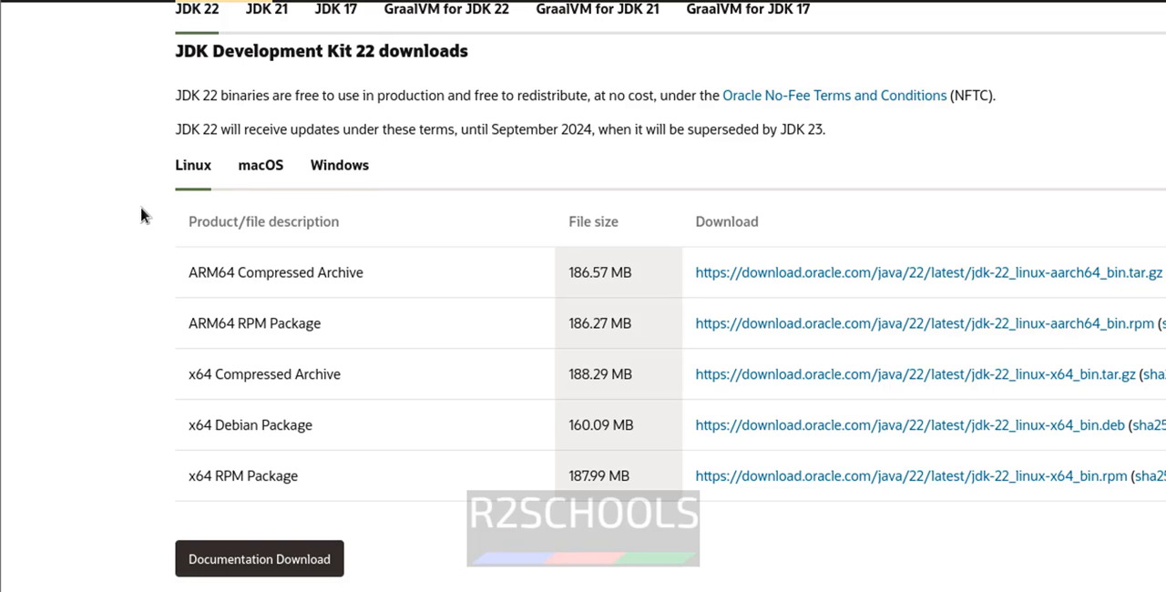
mouse_move(701, 495)
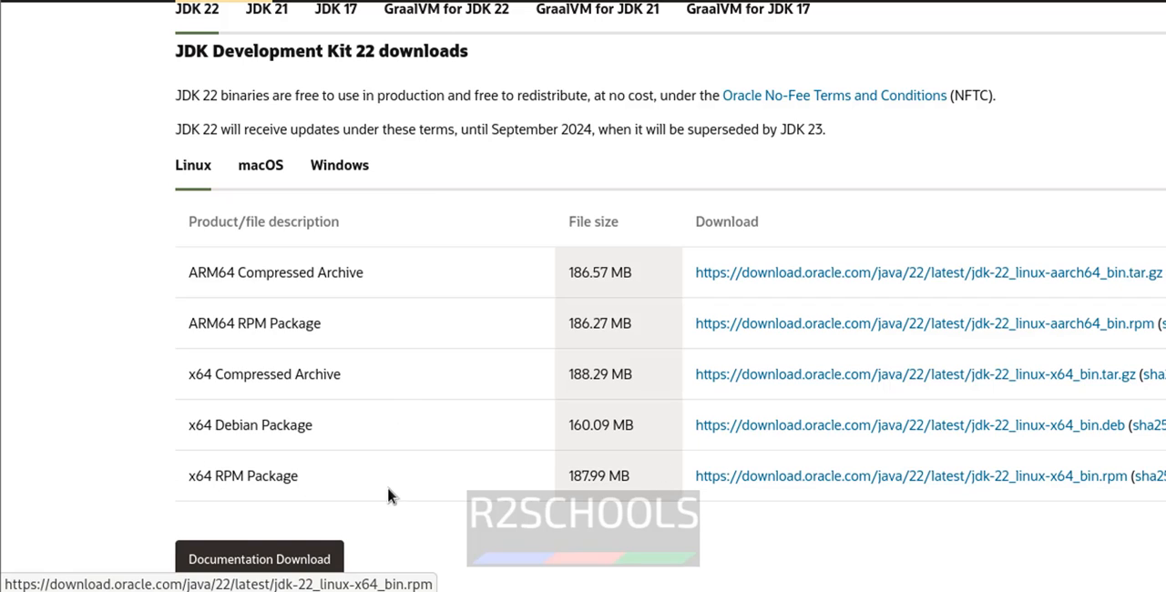
mouse_move(155, 472)
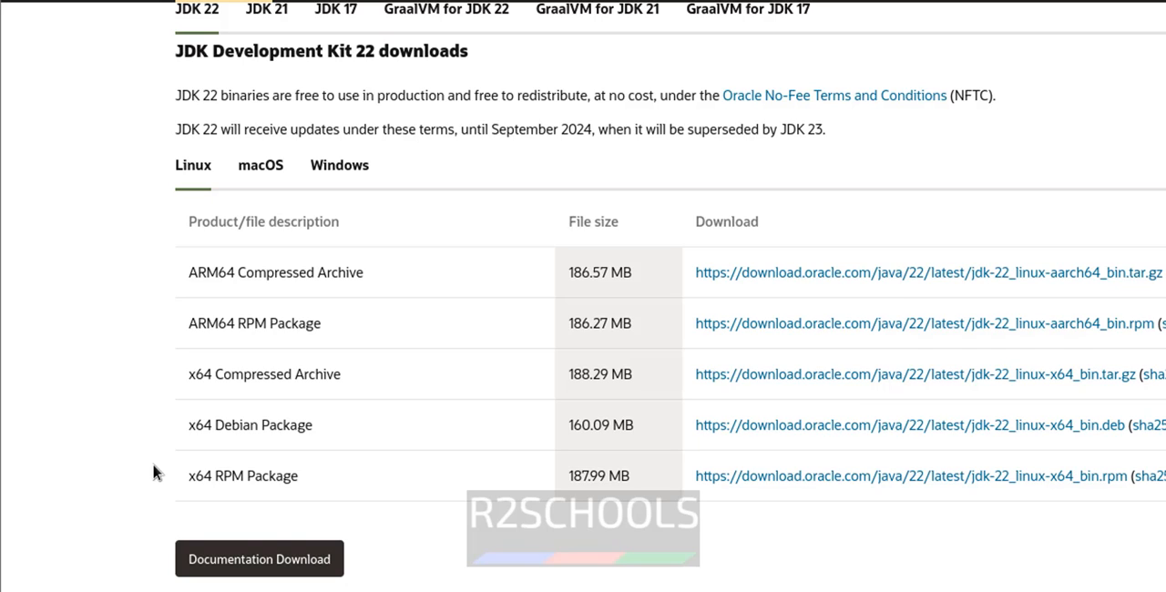
mouse_move(342, 472)
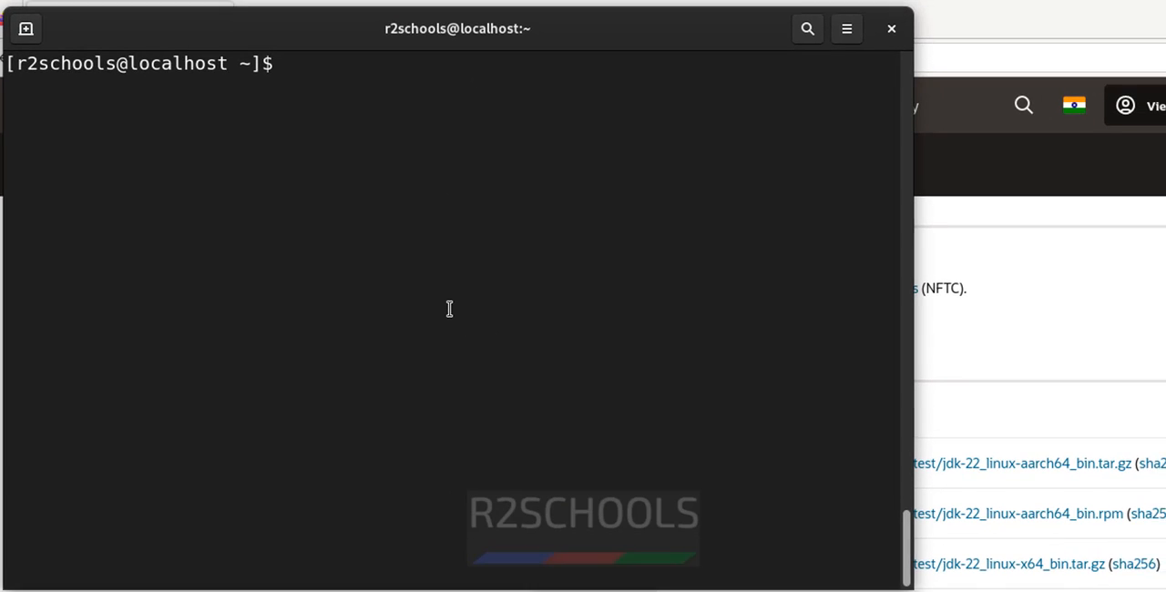
Step: Download jdk-22_linux-x64_bin.rpm with sudo wget, confirm it with ls, and clear the screen
type("sudo wget")
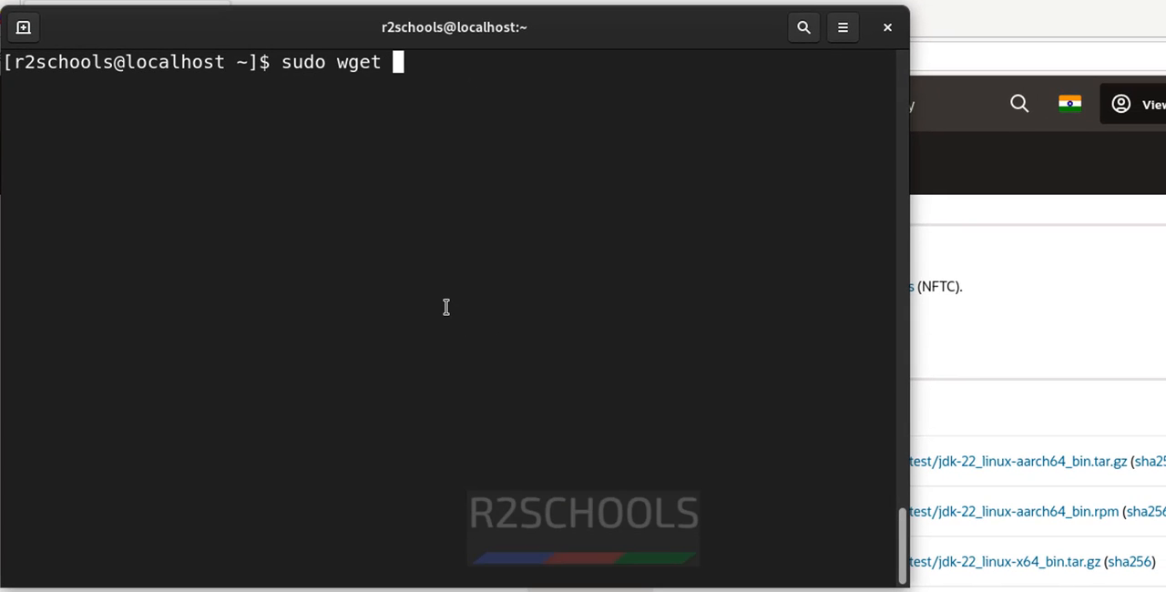
type("https://download.oracle.com/java/22/latest/jdk-22_linux-x64_bin.rpm")
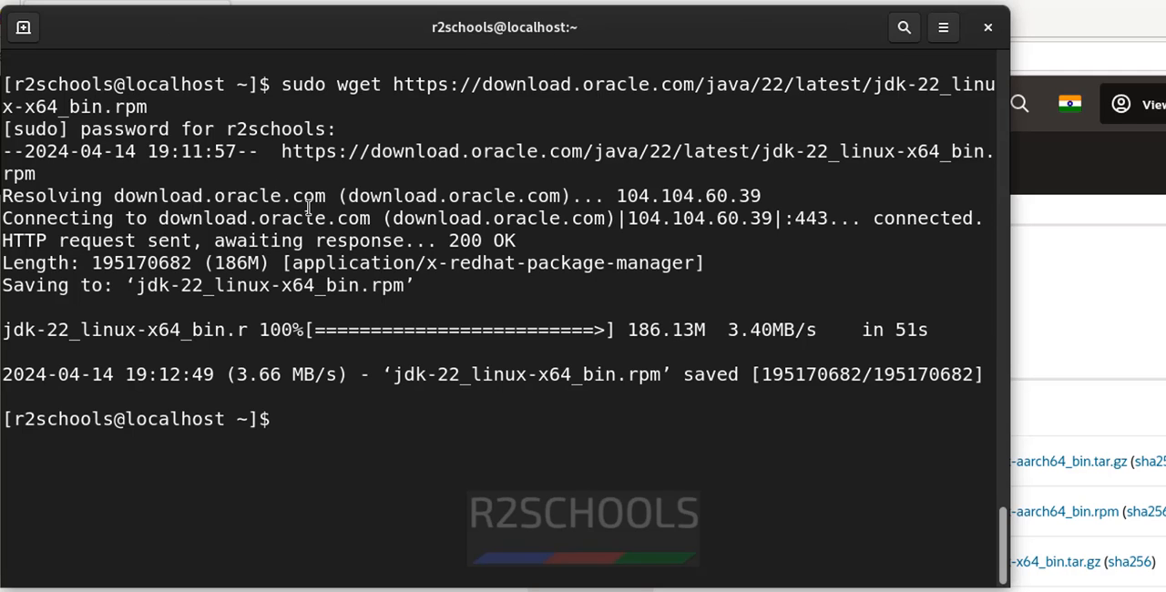
type("ls")
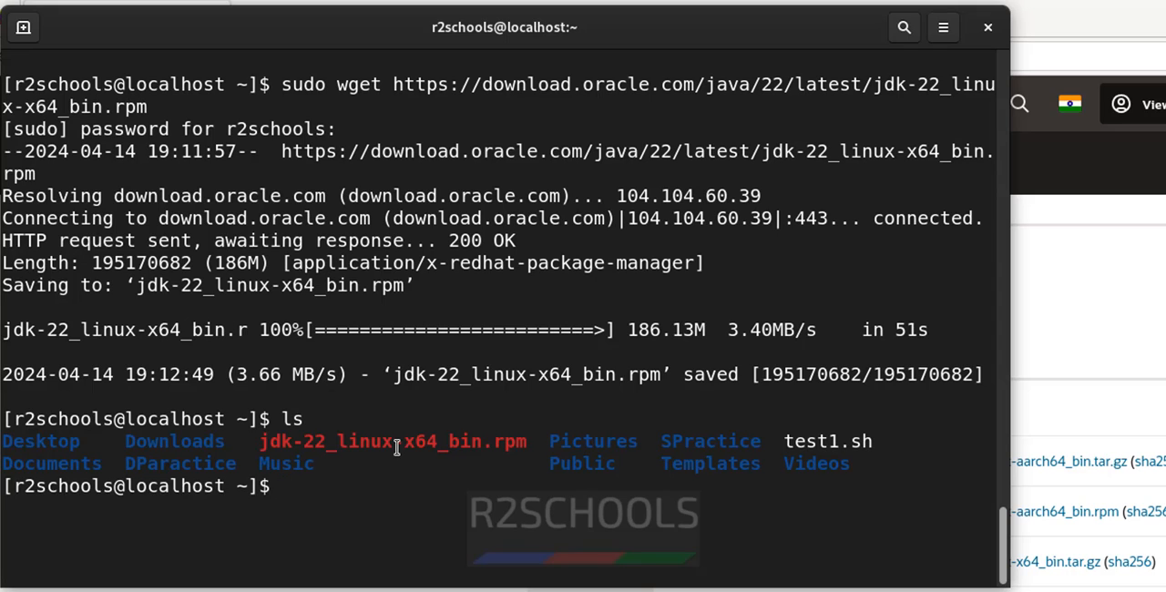
mouse_move(412, 477)
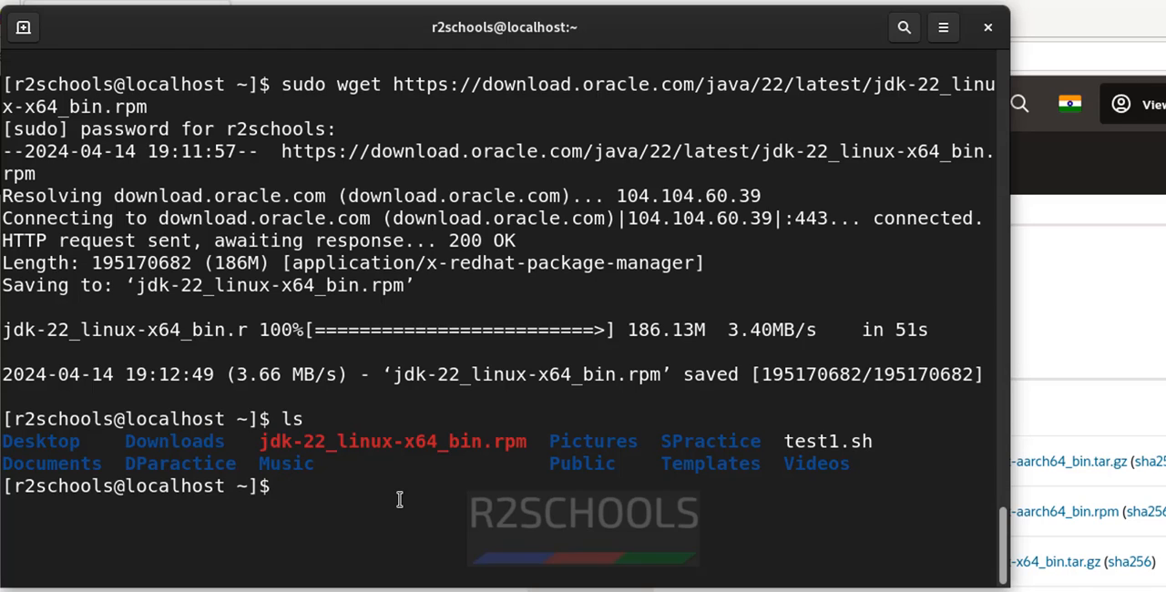
type("clear")
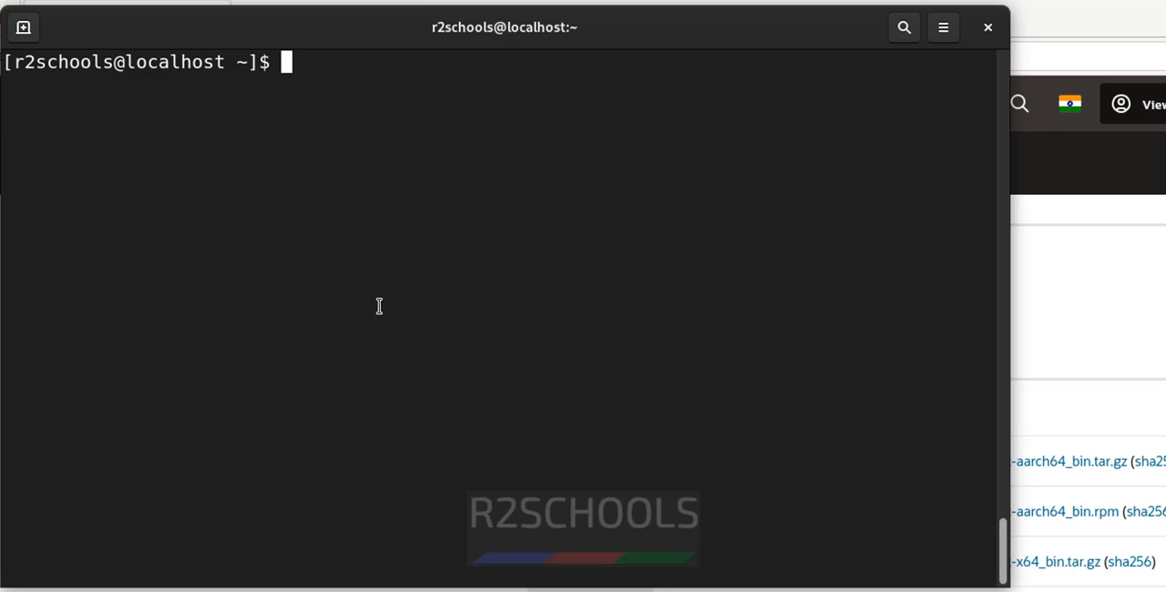
Step: Install jdk-22_linux-x64_bin.rpm with sudo rpm -i
type("sudo rp")
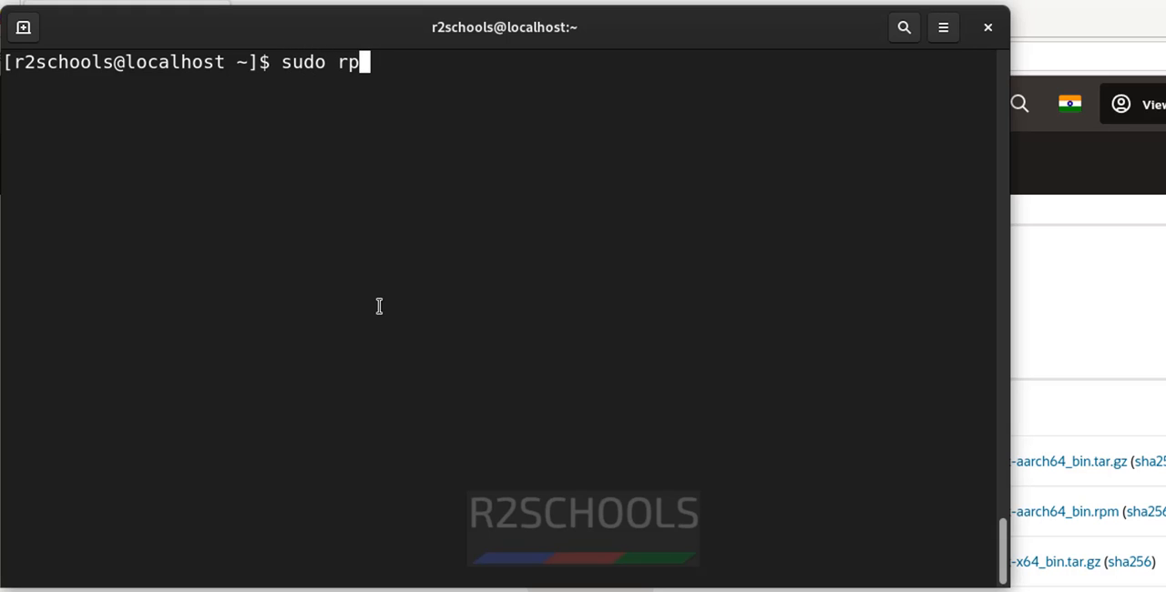
type("m -i")
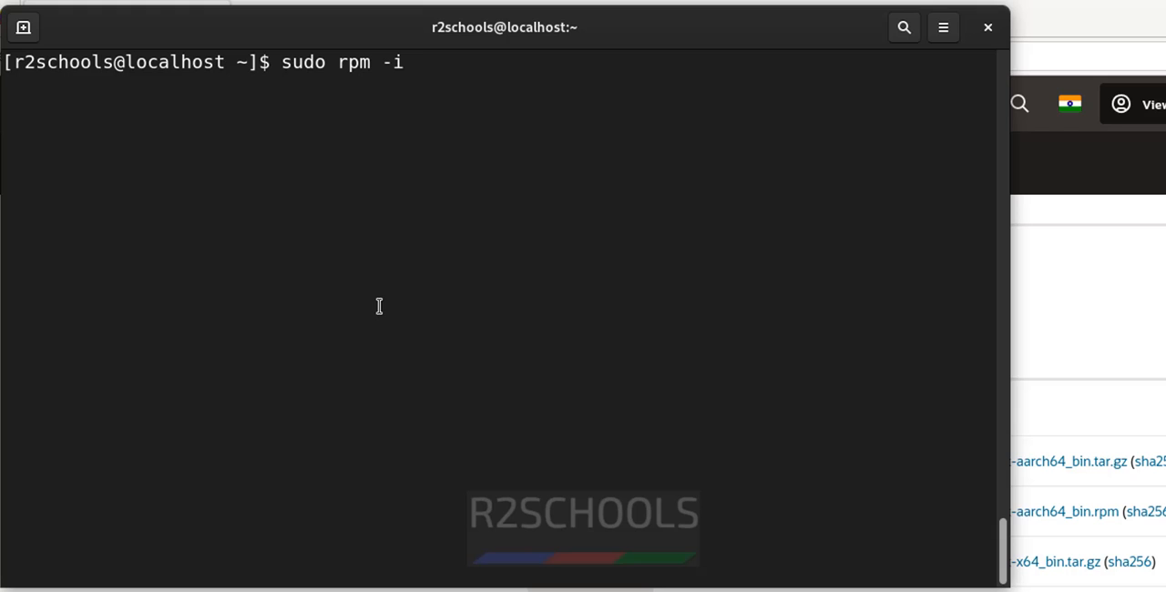
type("jdk-22_linux-x64_bin.rpm")
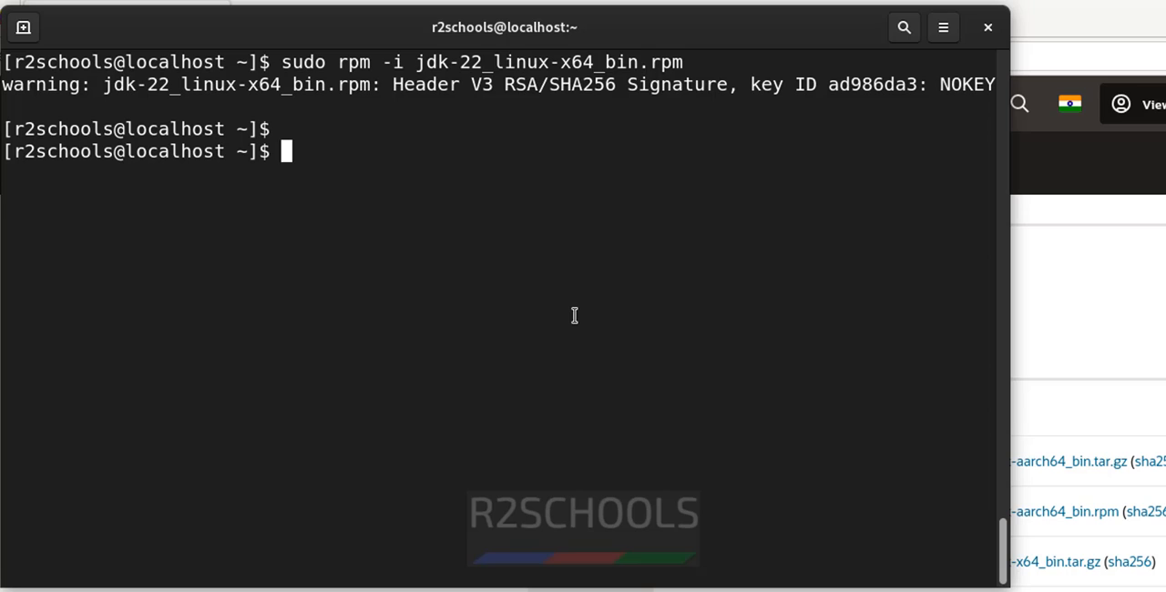
Step: Verify with java --version that Java 22 is now installed
type("s")
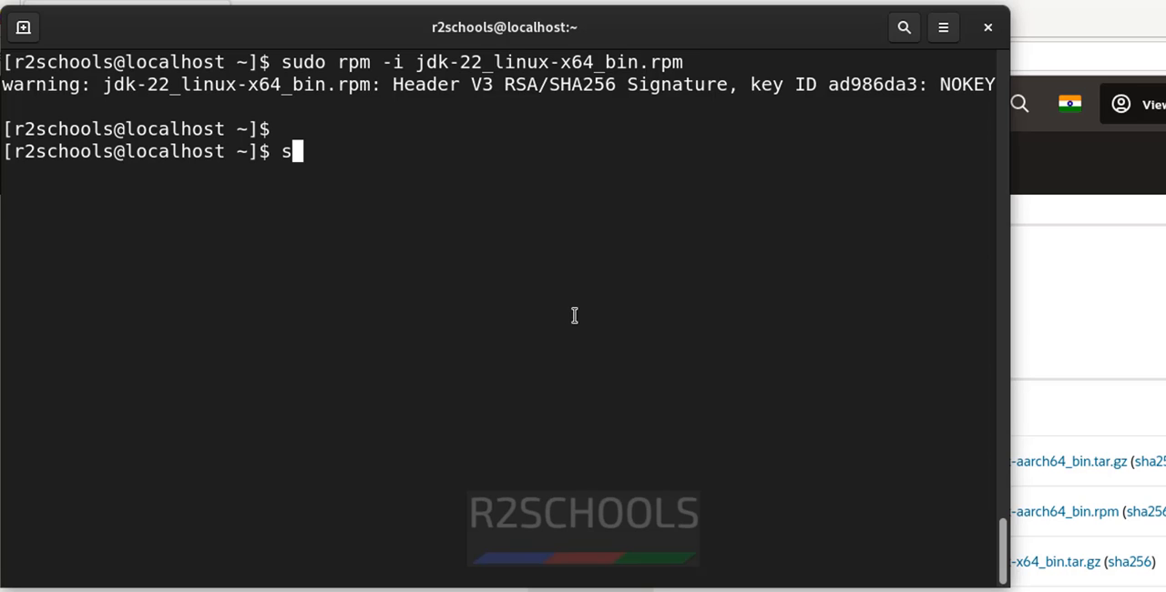
type("java")
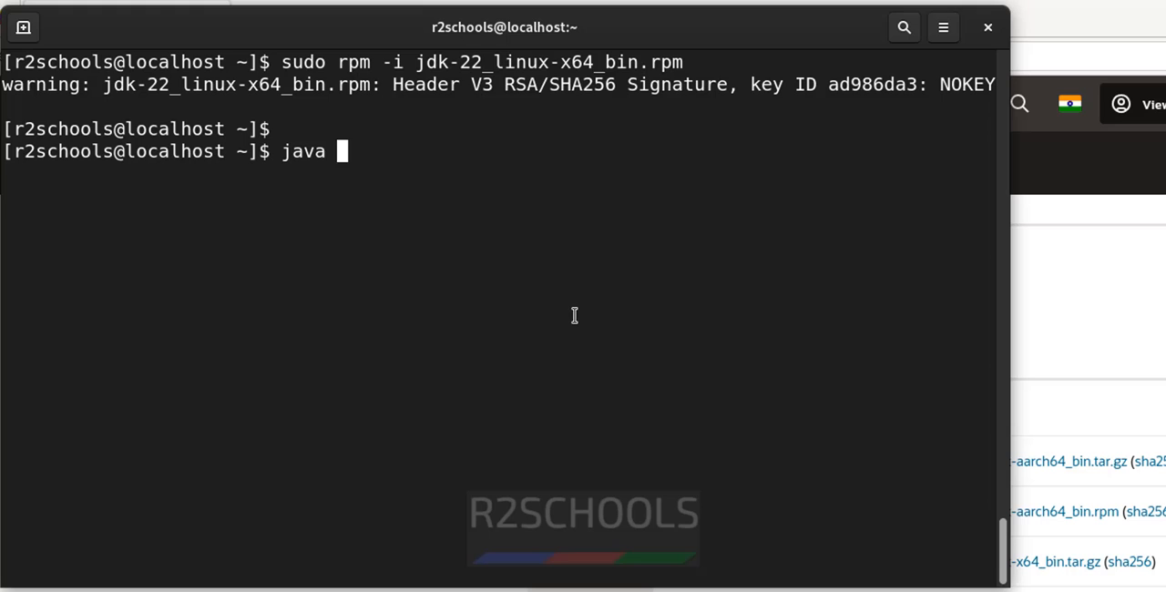
type("--version")
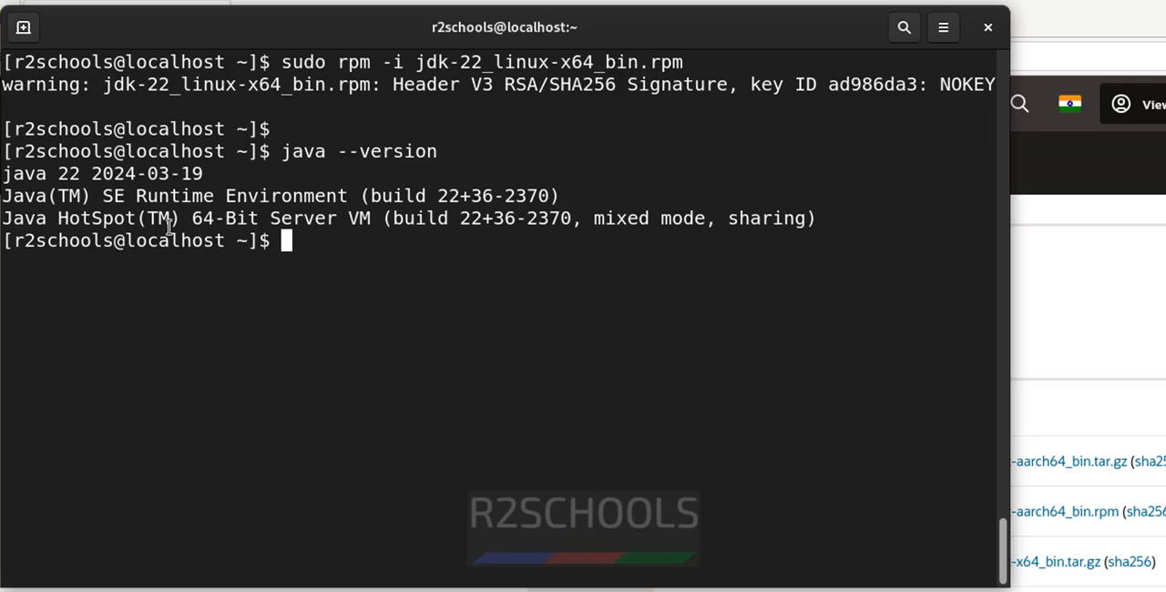
mouse_move(619, 288)
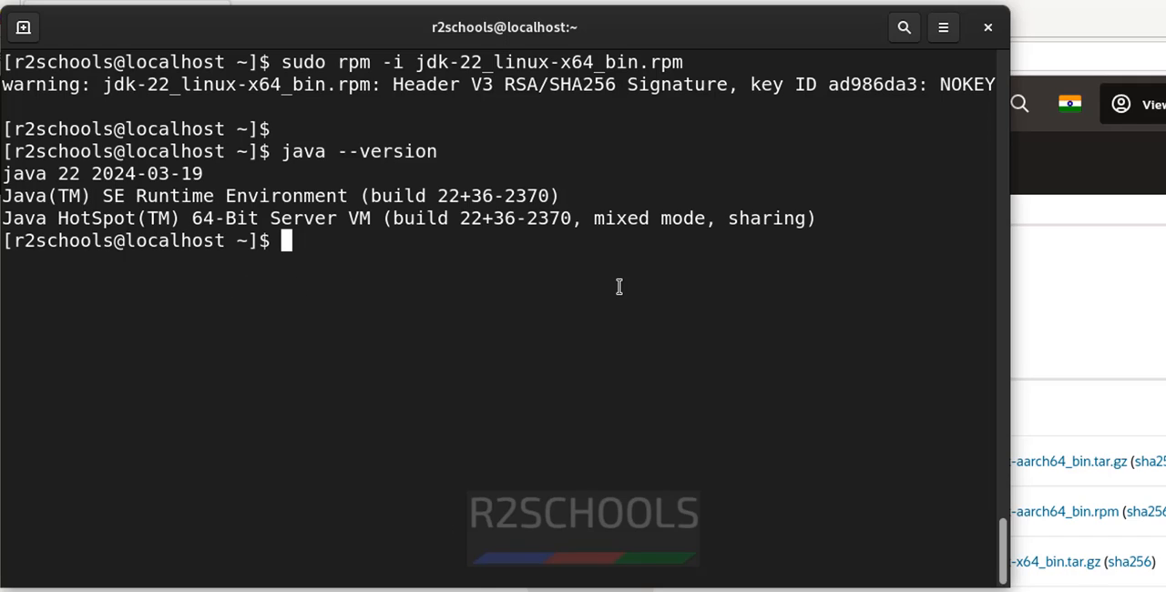
Step: Run sudo update-alternatives --config java and select option 1, OpenJDK 11
type("sudo update")
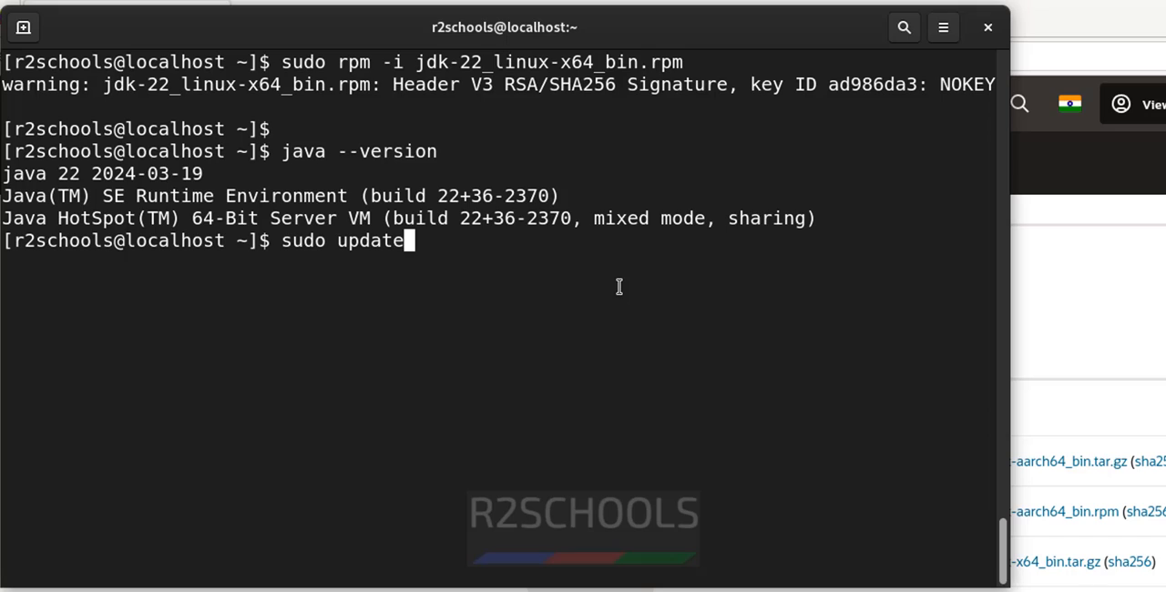
type("-alternat")
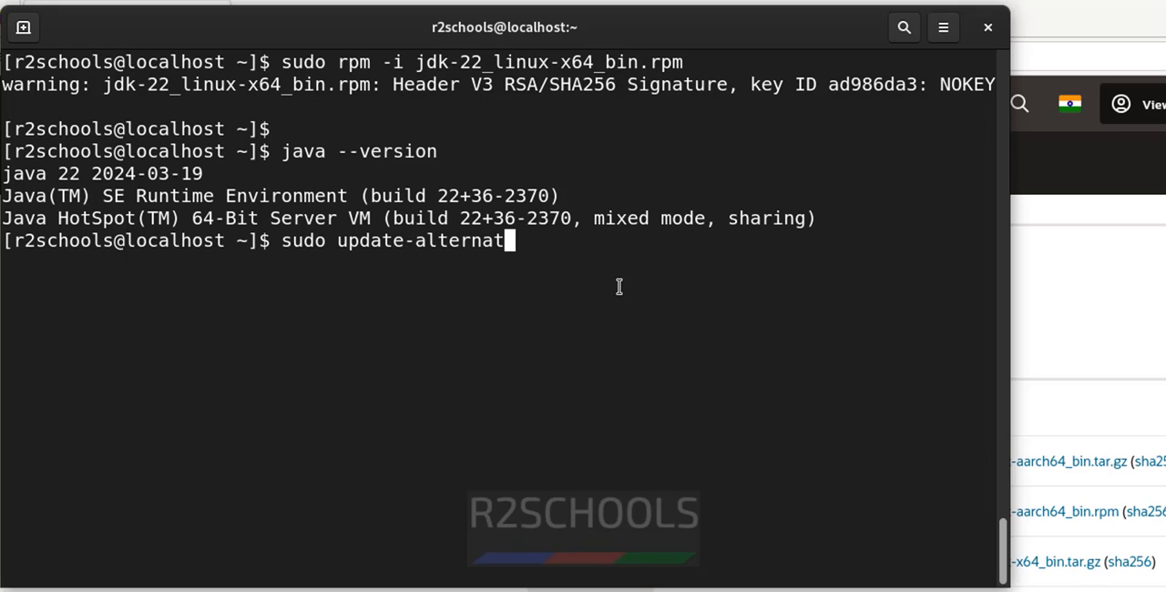
mouse_move(604, 284)
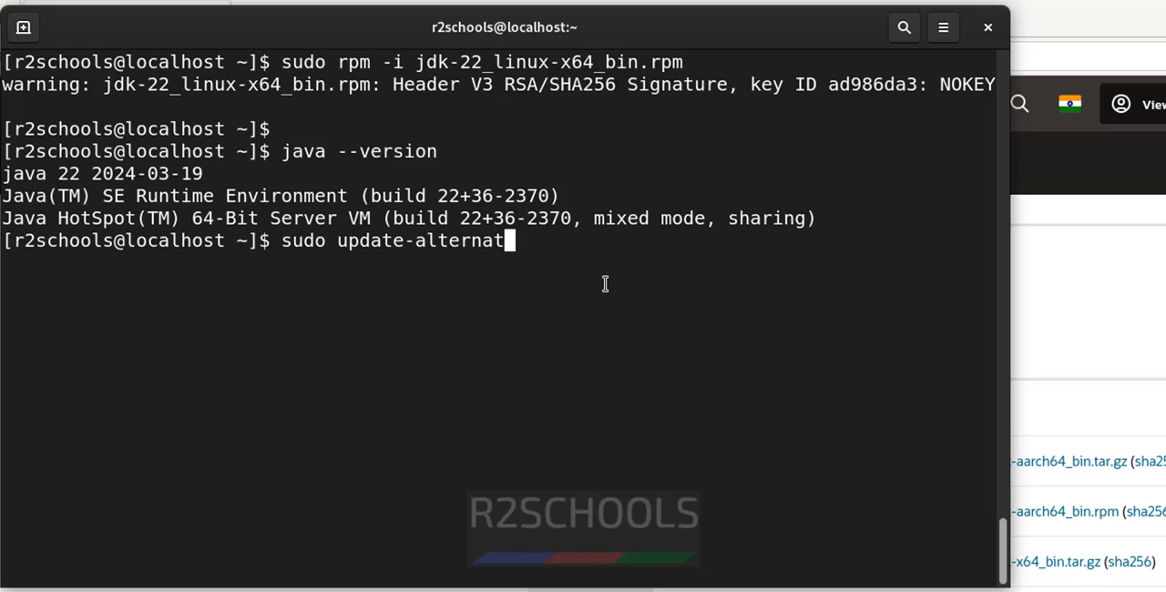
type("ives --config java")
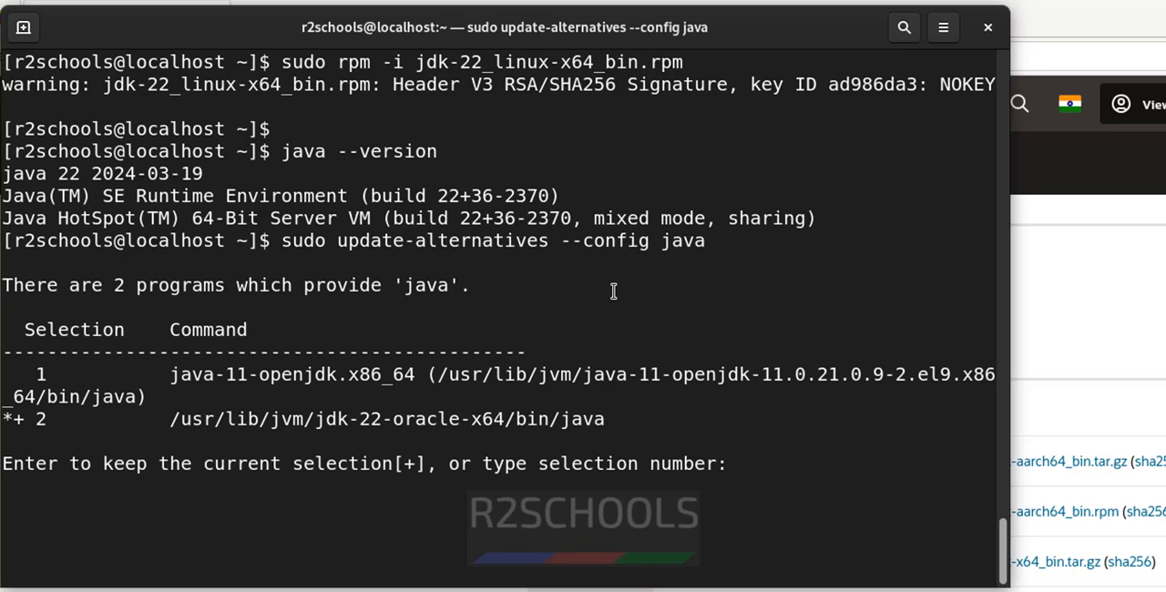
mouse_move(291, 386)
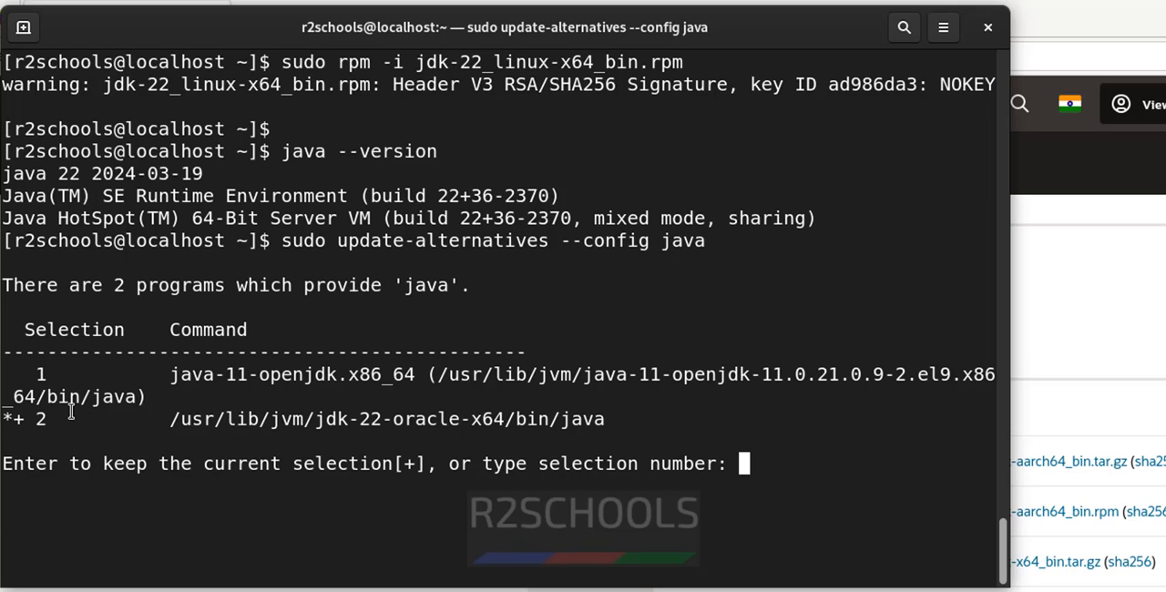
type("1")
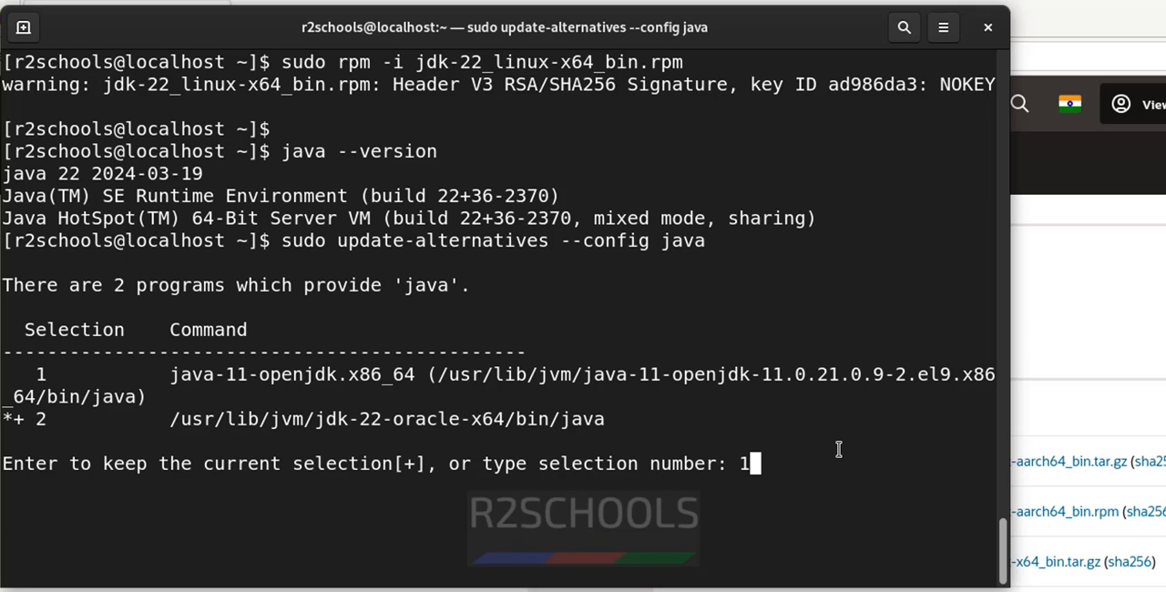
mouse_move(462, 448)
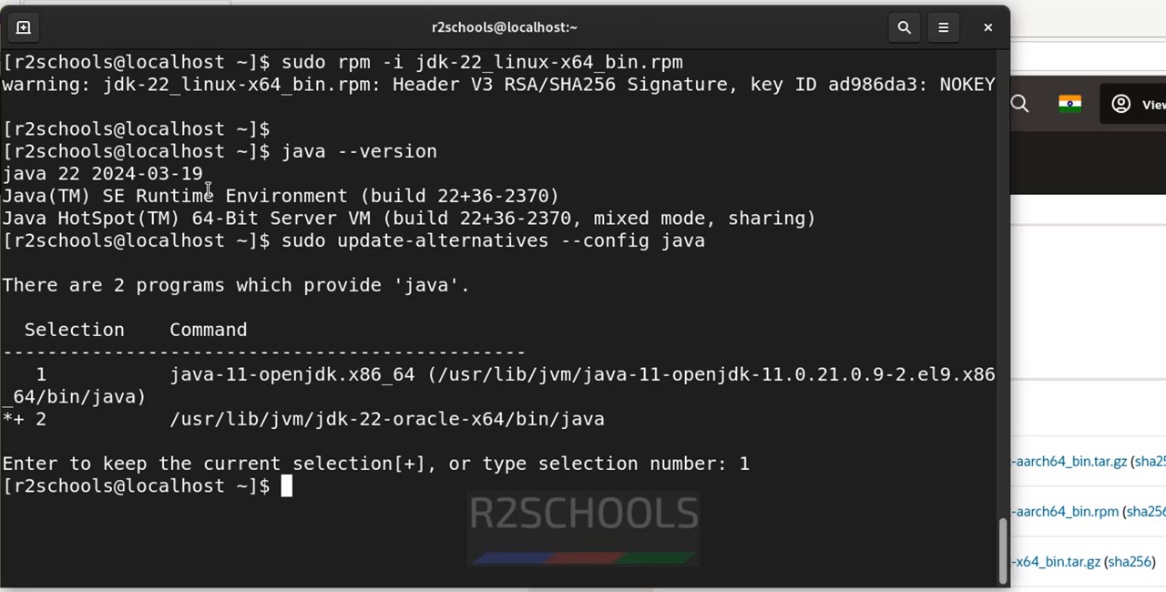
Step: Verify with java --version that OpenJDK 11.0.21 is now the default
type("java --version")
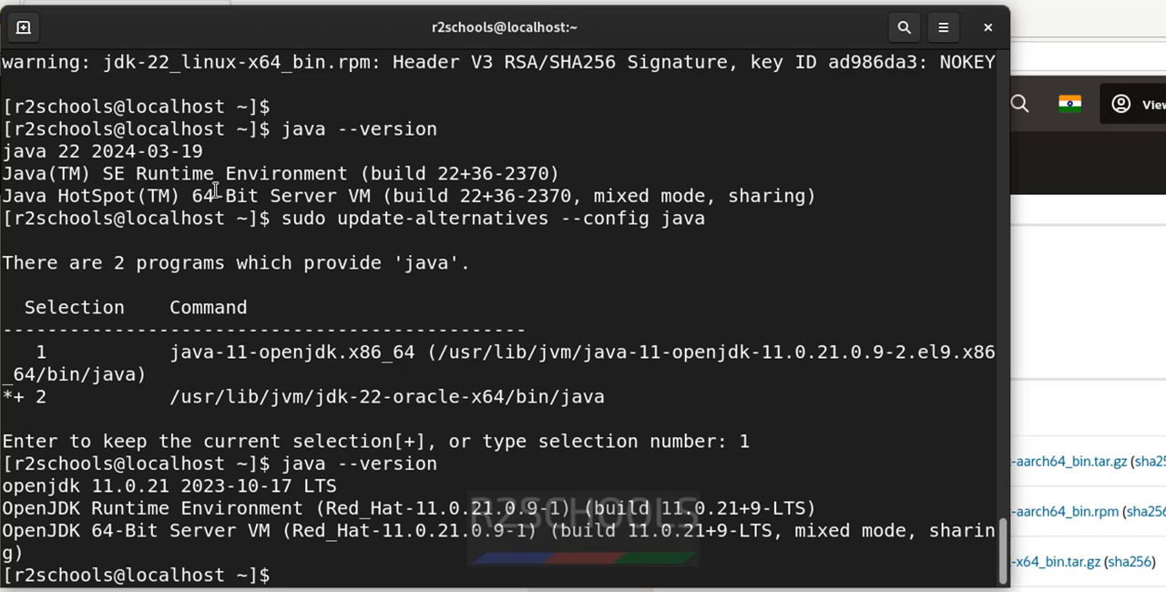
type("java --version")
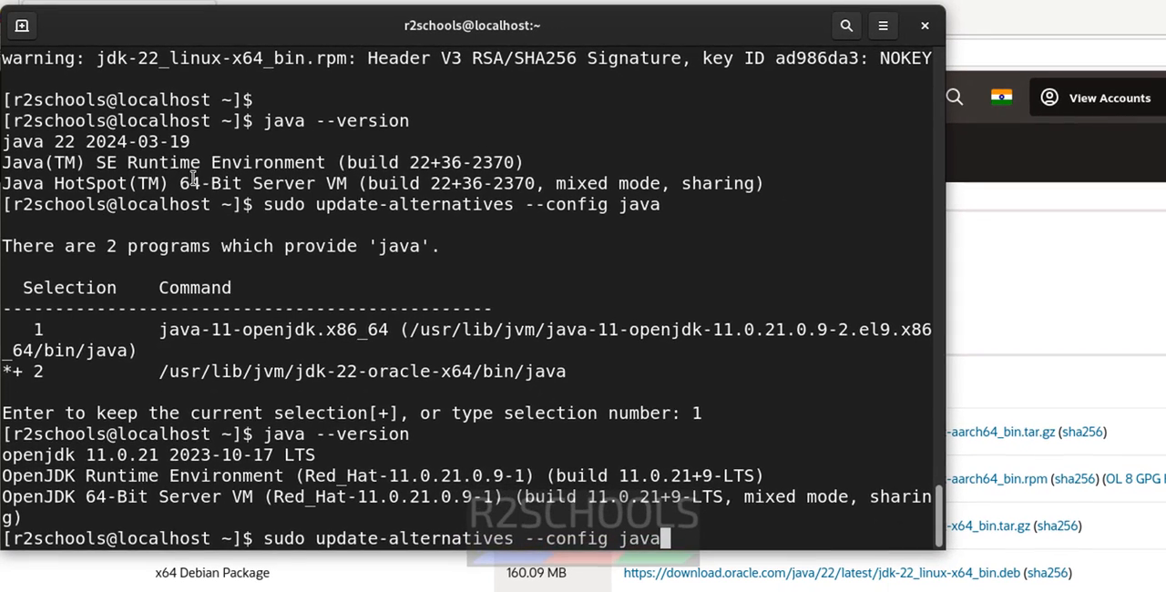
Step: Rerun the alternatives chooser and select option 2, jdk-22-oracle-x64, then check the version
key("Return")
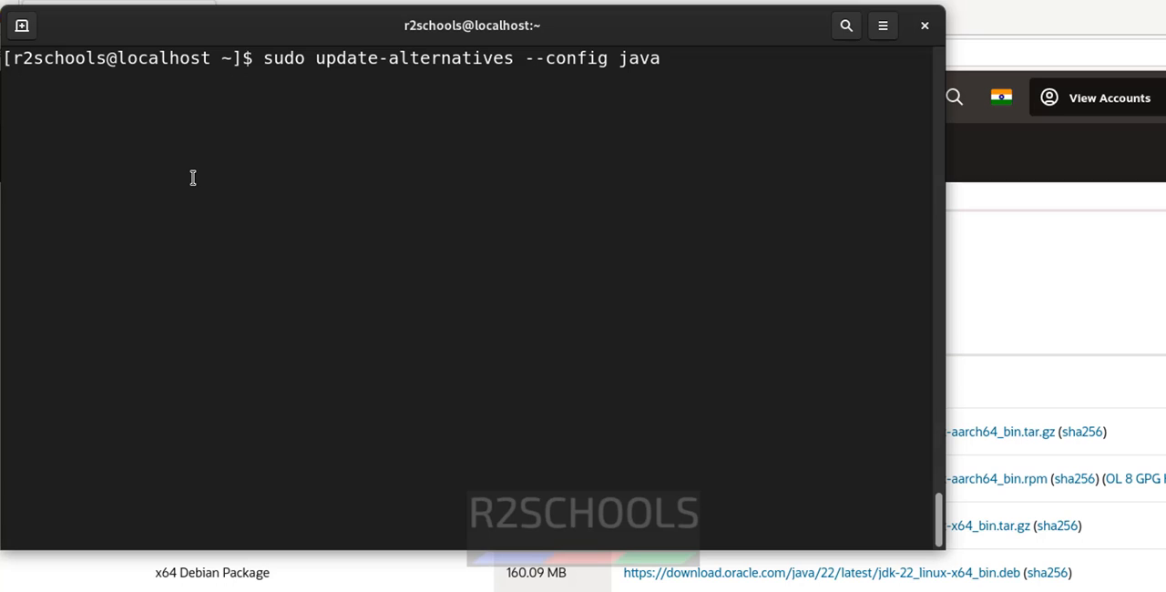
key("Return")
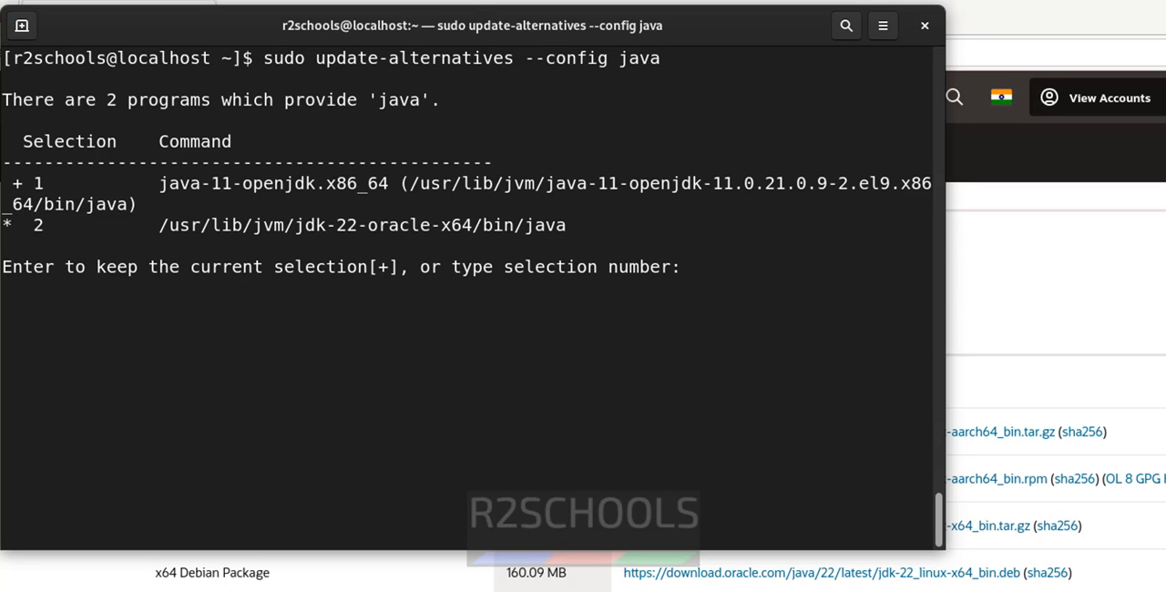
double_click(332, 226)
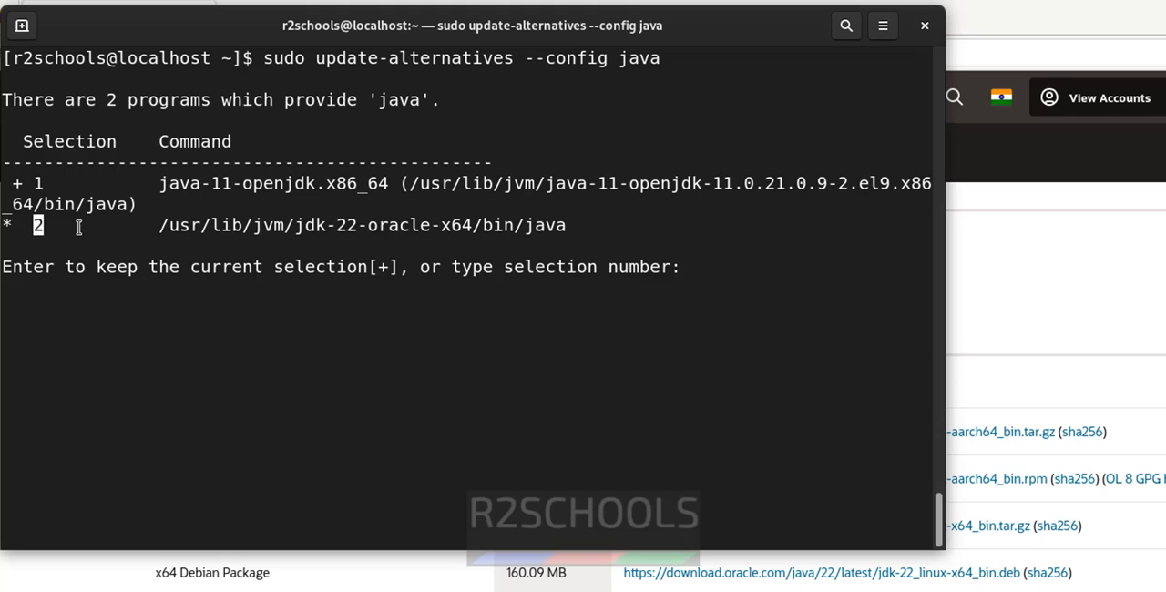
type("2")
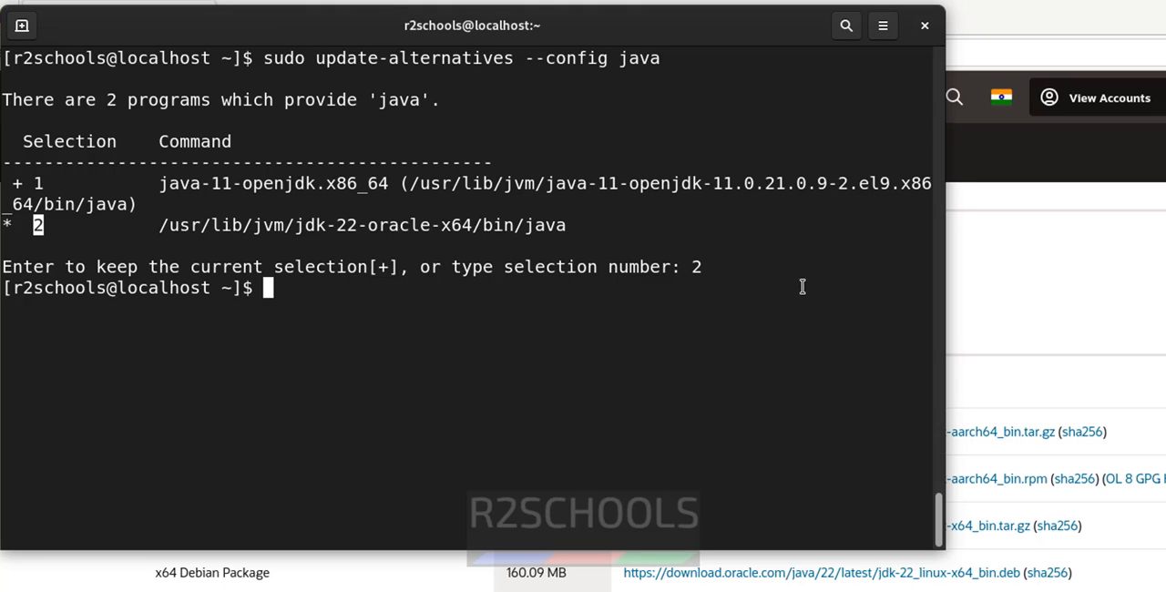
type("java --")
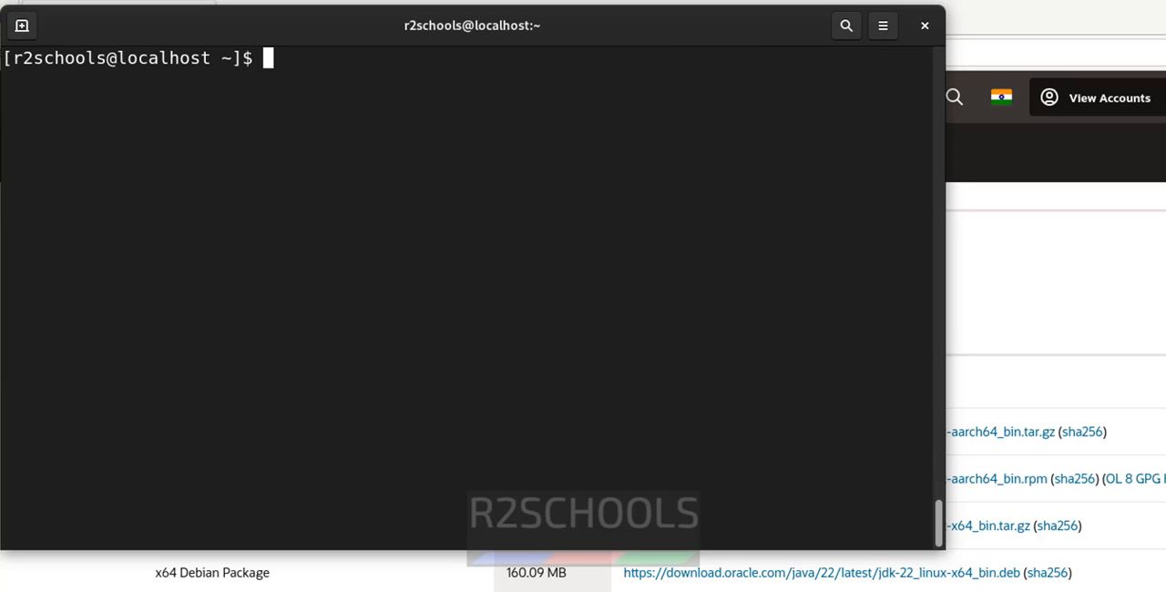
mouse_move(670, 368)
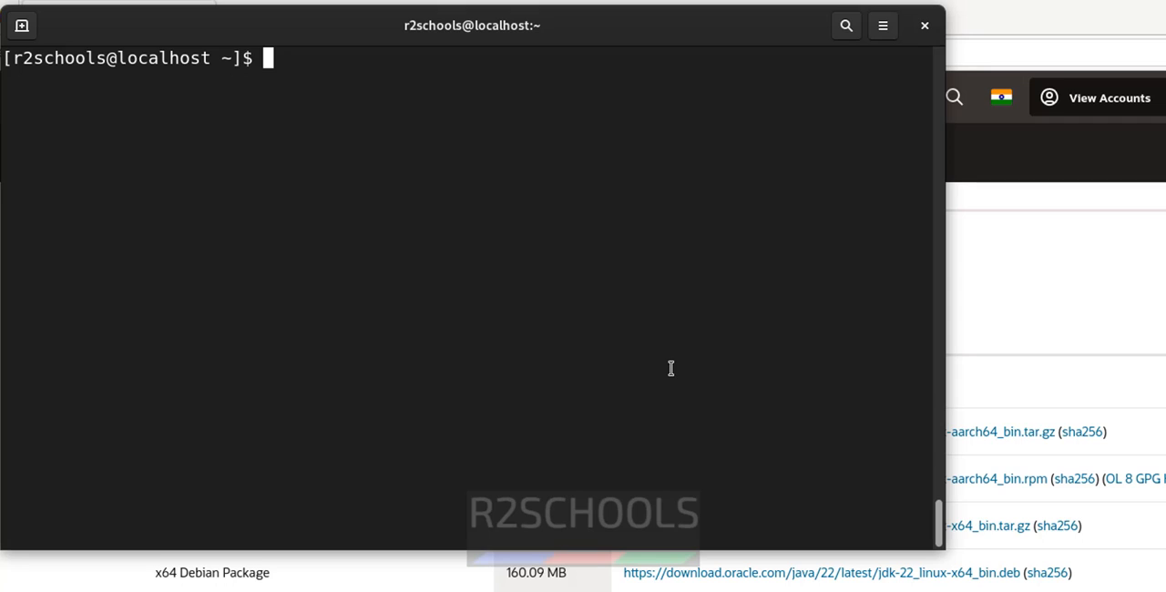
Step: Create firstjavaprogram.java in sudo vi with class r2schools printing "Welcome to r2schools"
type("sudo vi p")
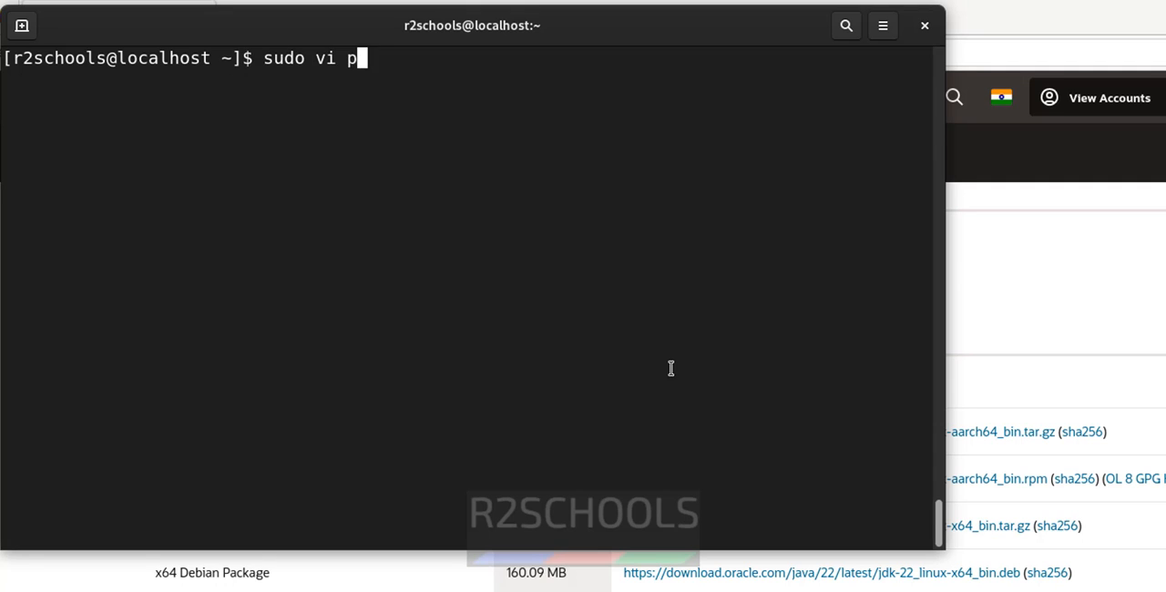
type("irstja")
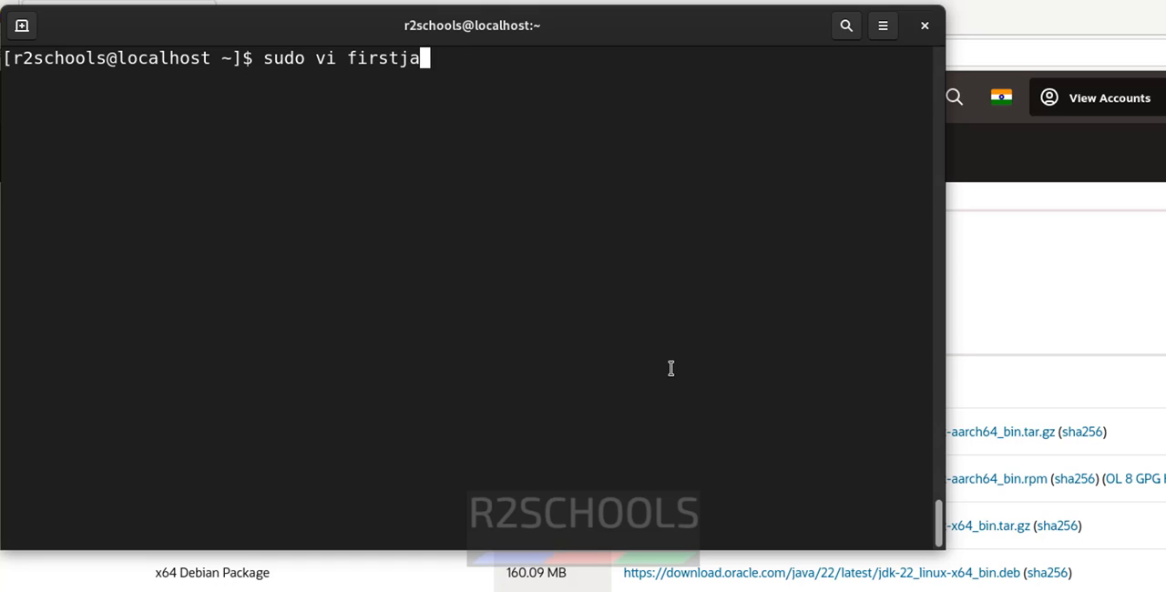
type("vaprogram.")
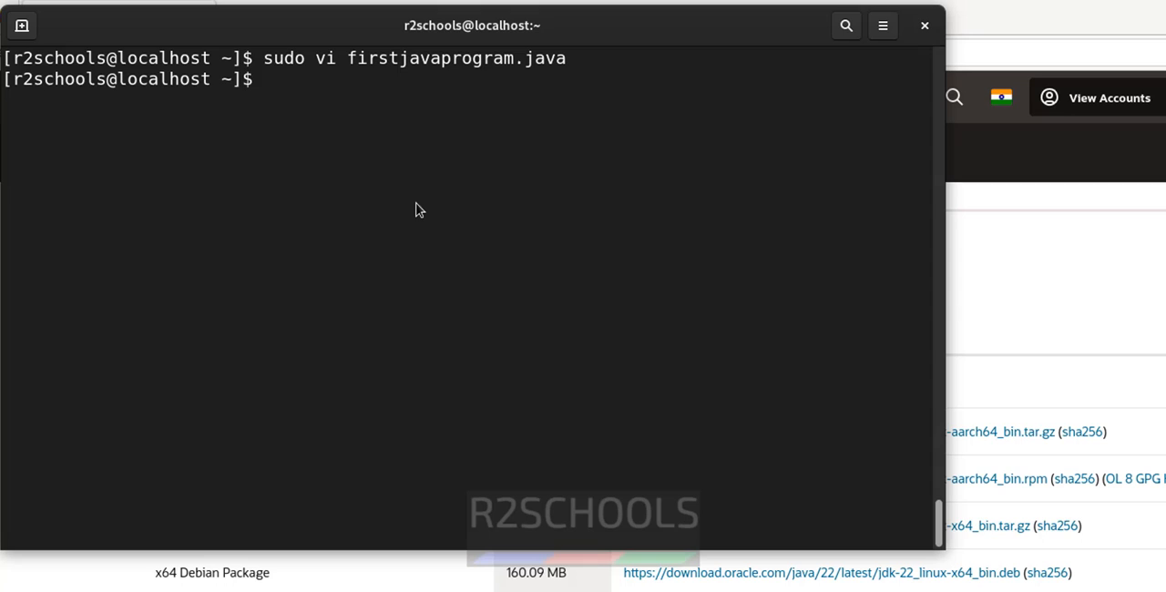
Step: Compile firstjavaprogram.java with javac and list the folder to see r2schools.class
type("java")
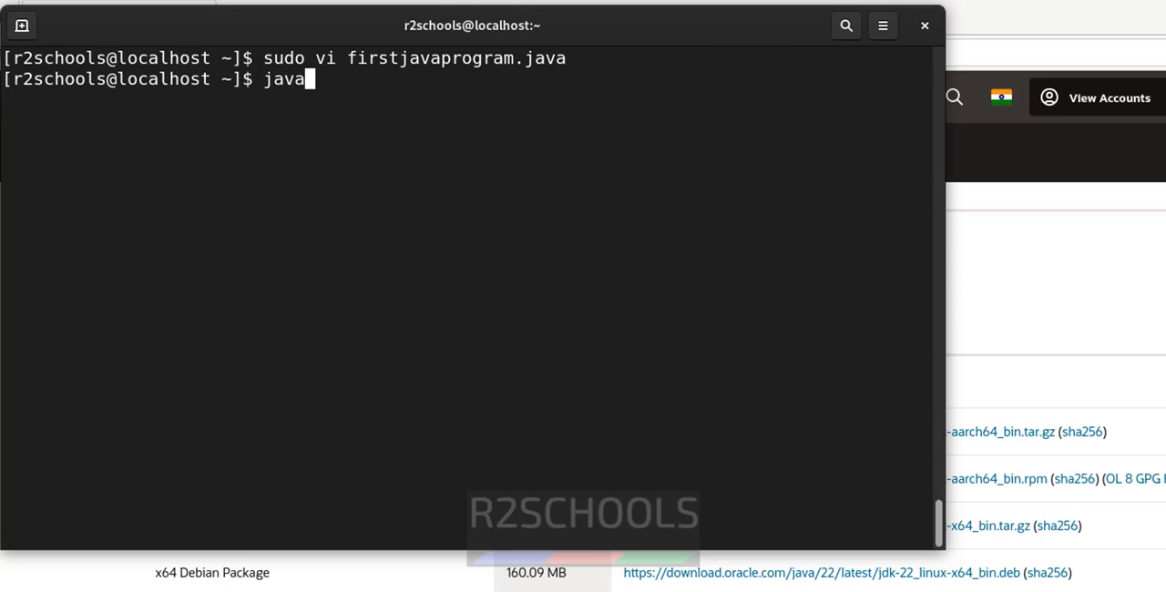
type("c firstjavaprogram.java")
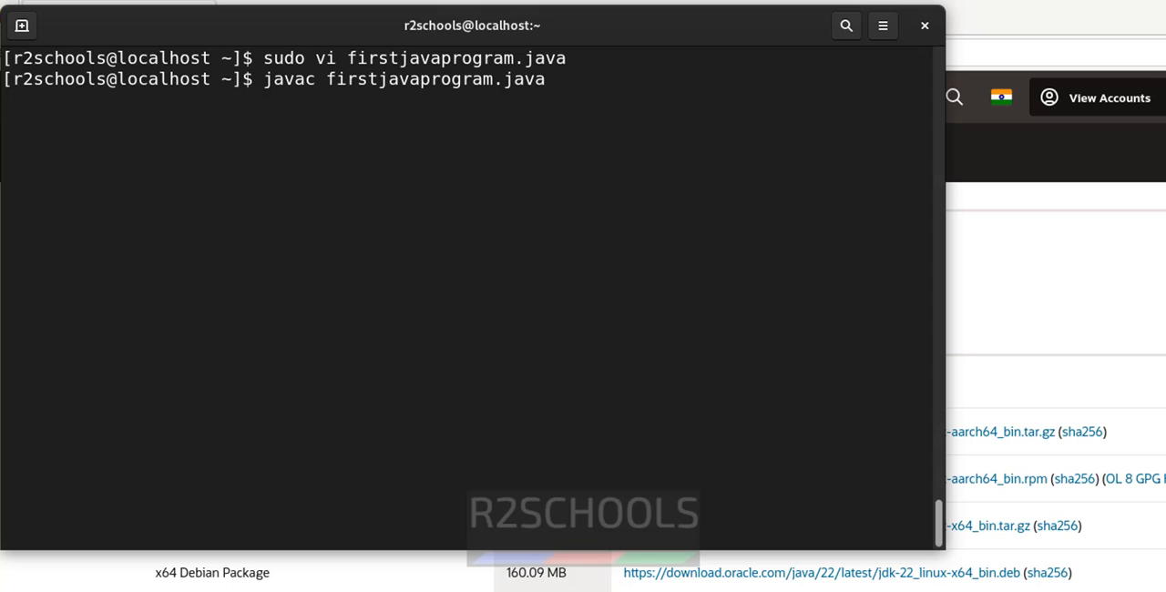
key("Return")
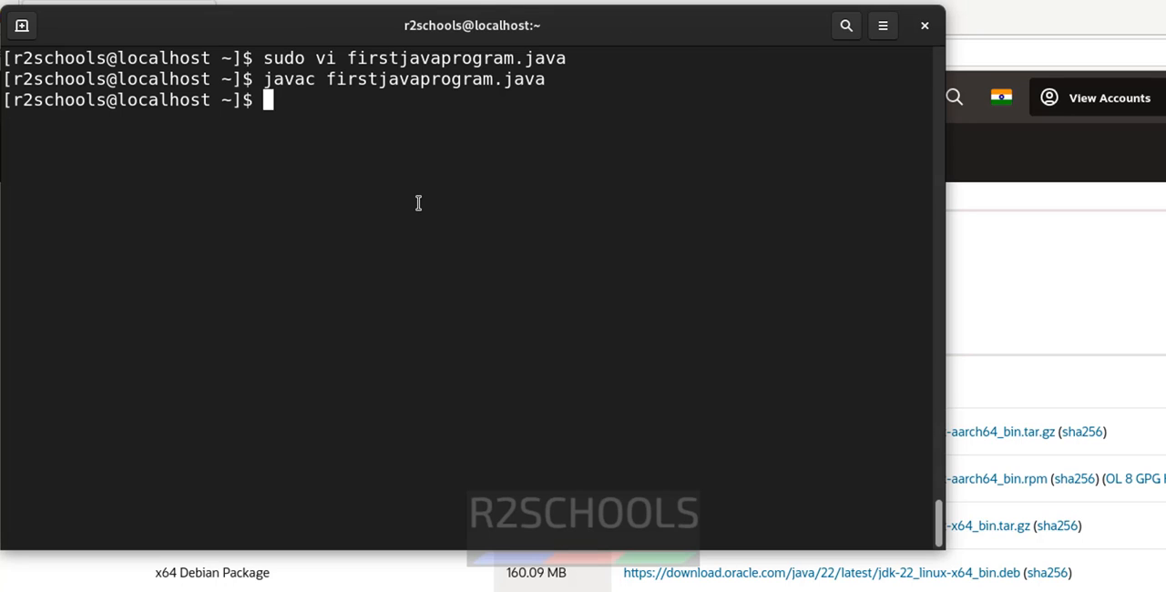
type("jav")
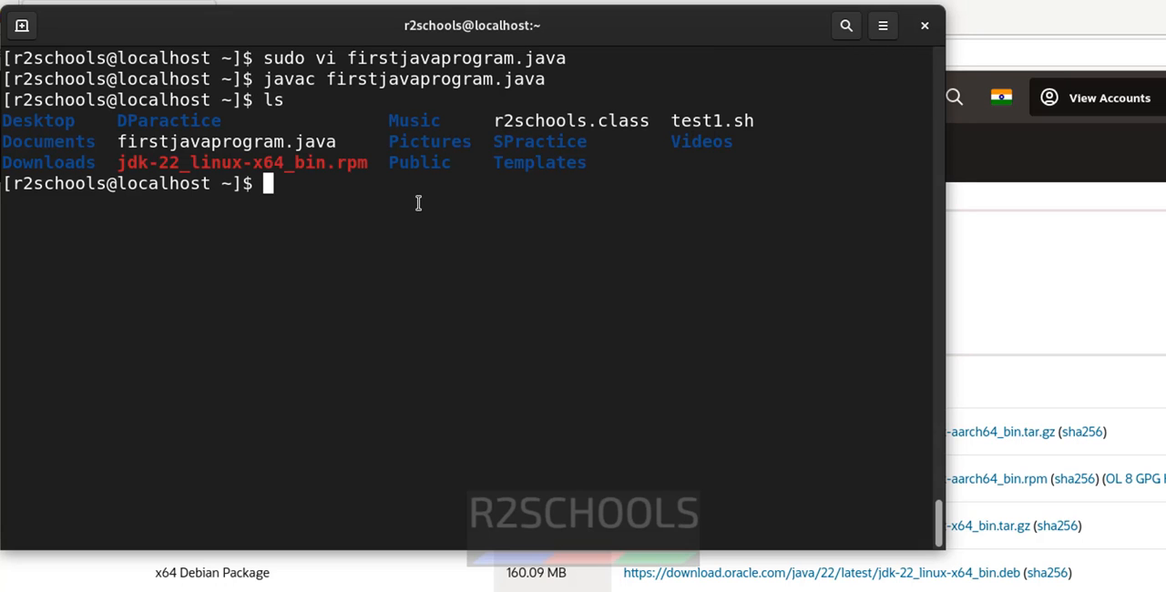
mouse_move(599, 148)
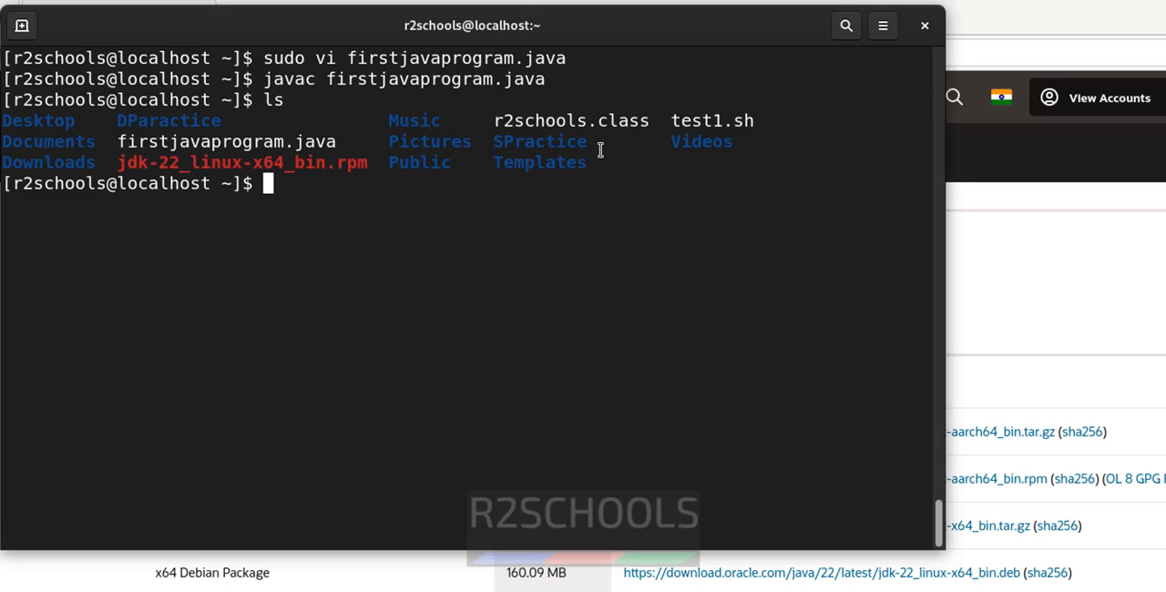
type("java")
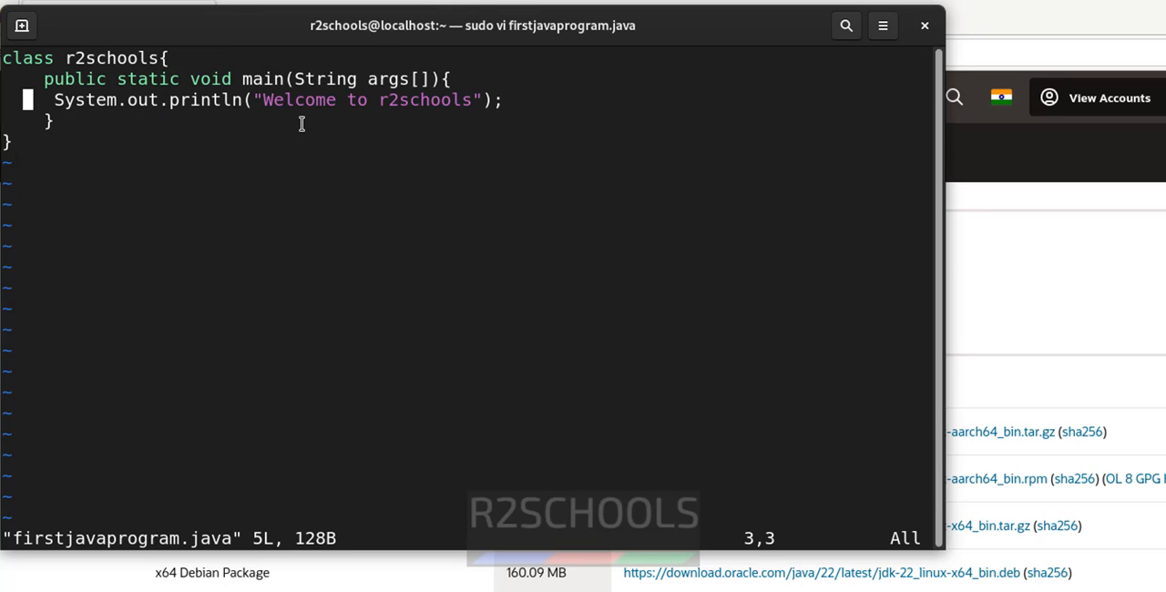
Step: Add System.out.println(8+9); on a new line below the Welcome print statement
key("o")
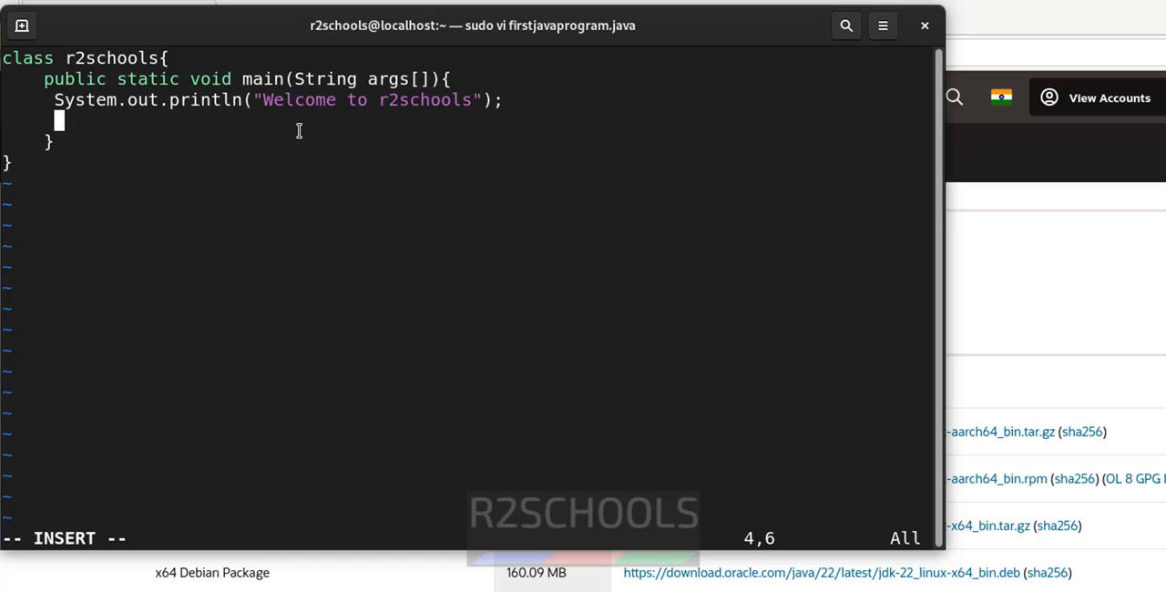
type("Systemc")
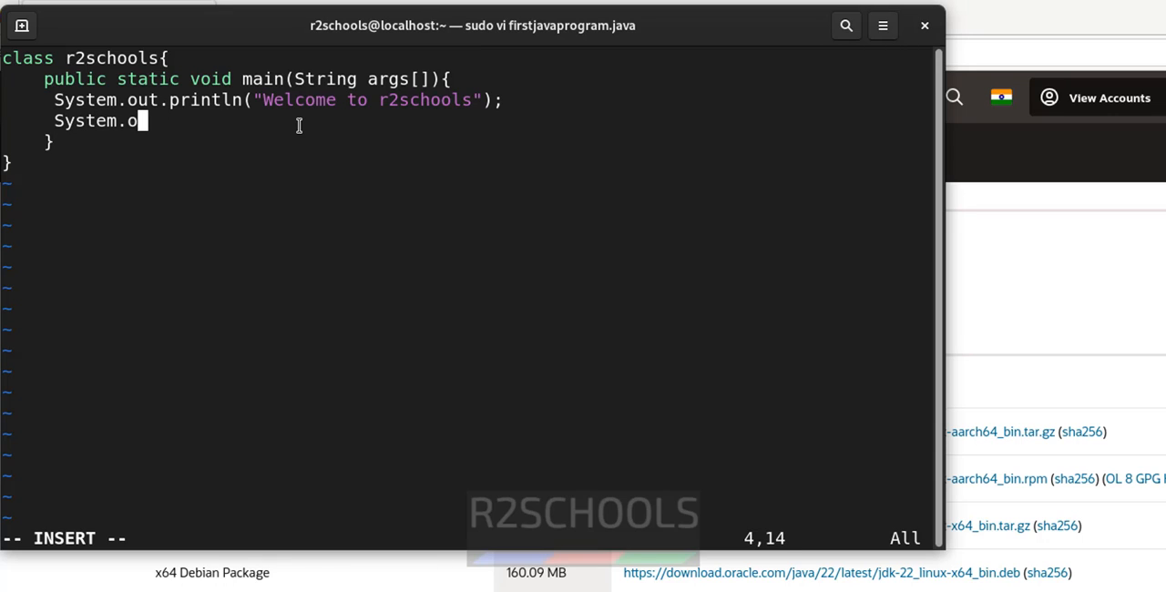
type("ut.pr")
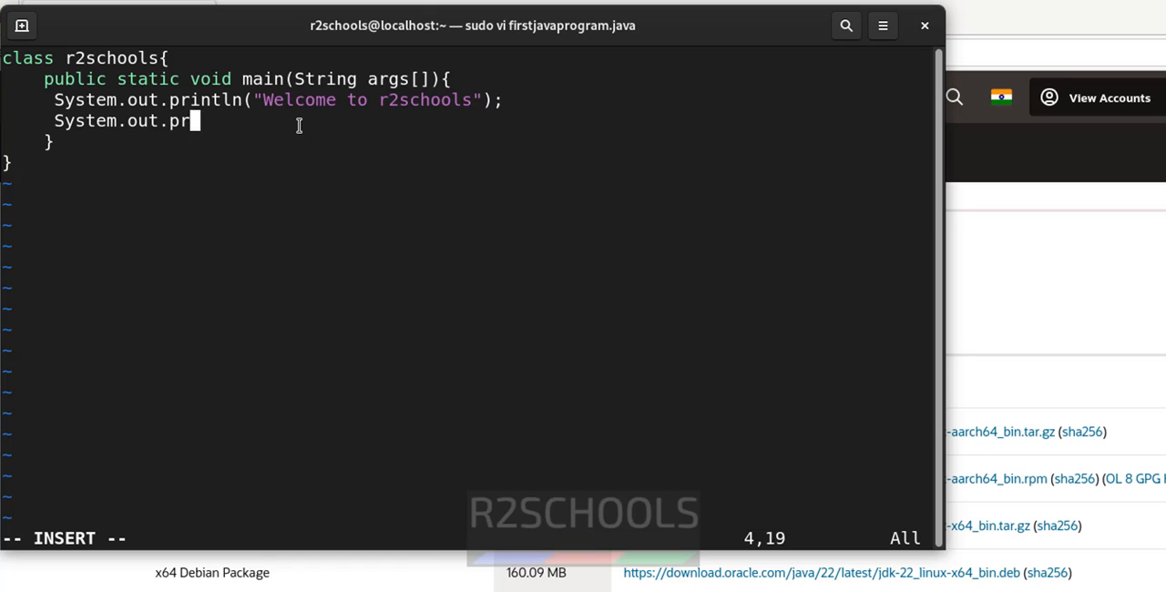
type("intln(\"")
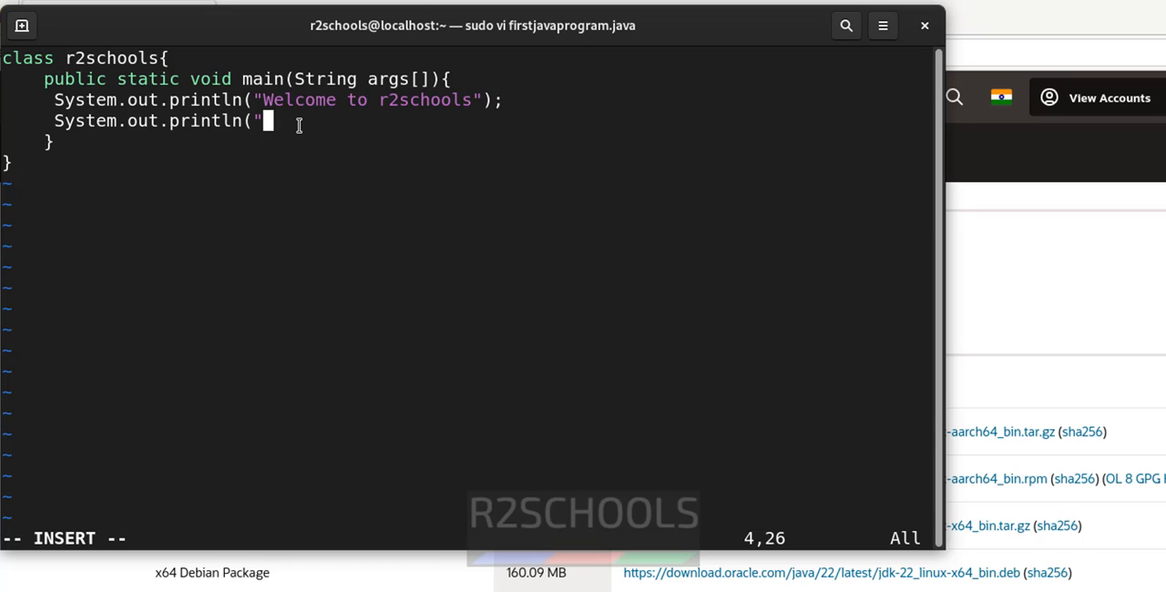
type("*")
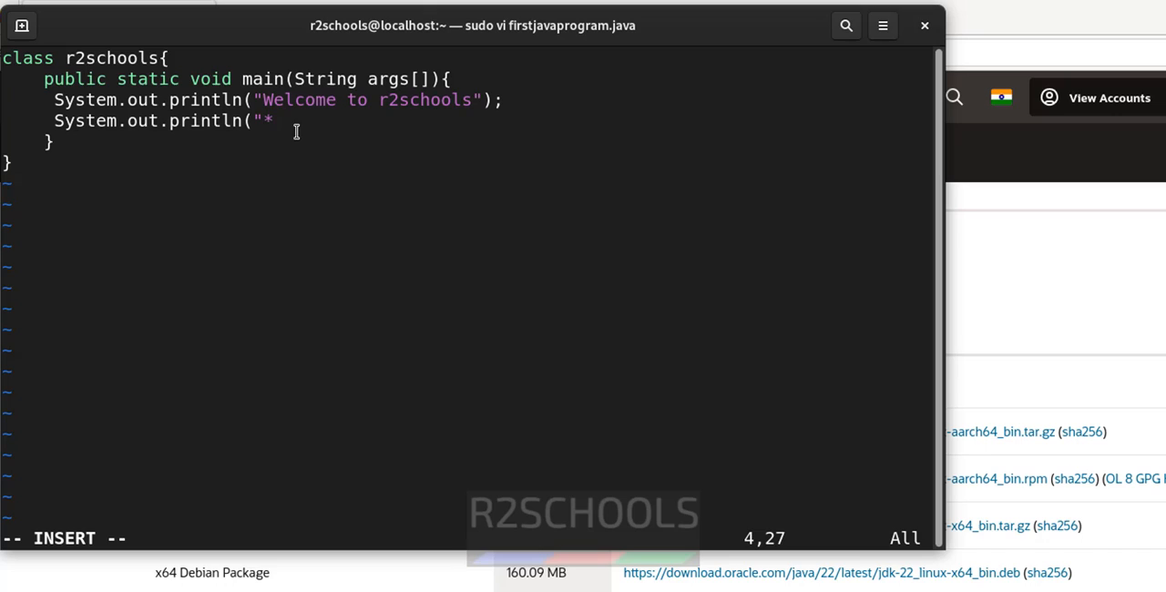
key("BackSpace")
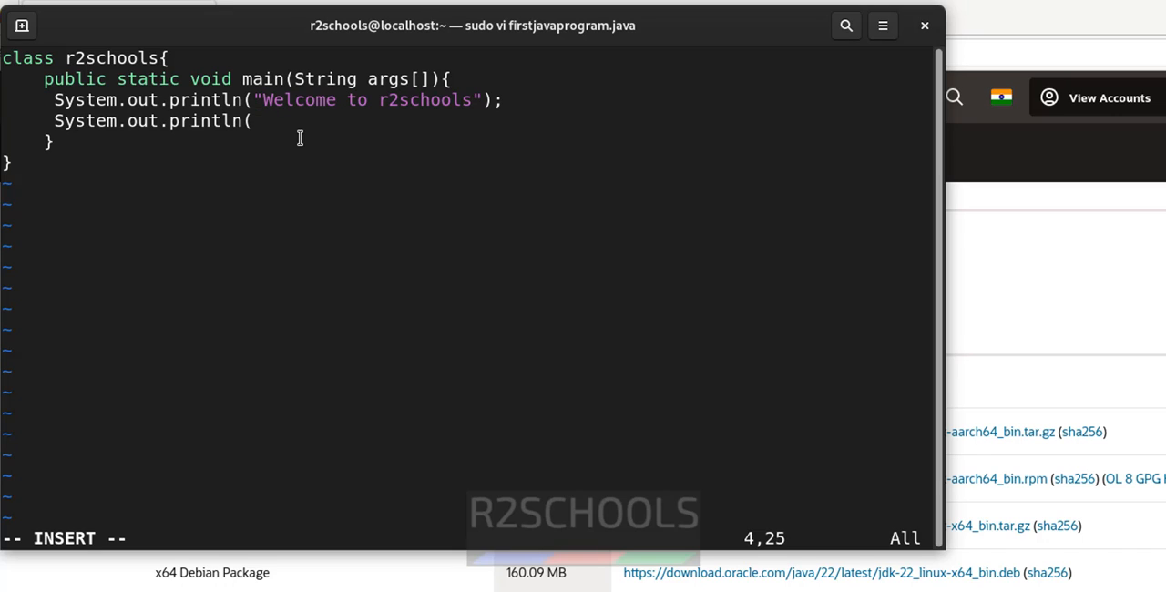
type("8+8")
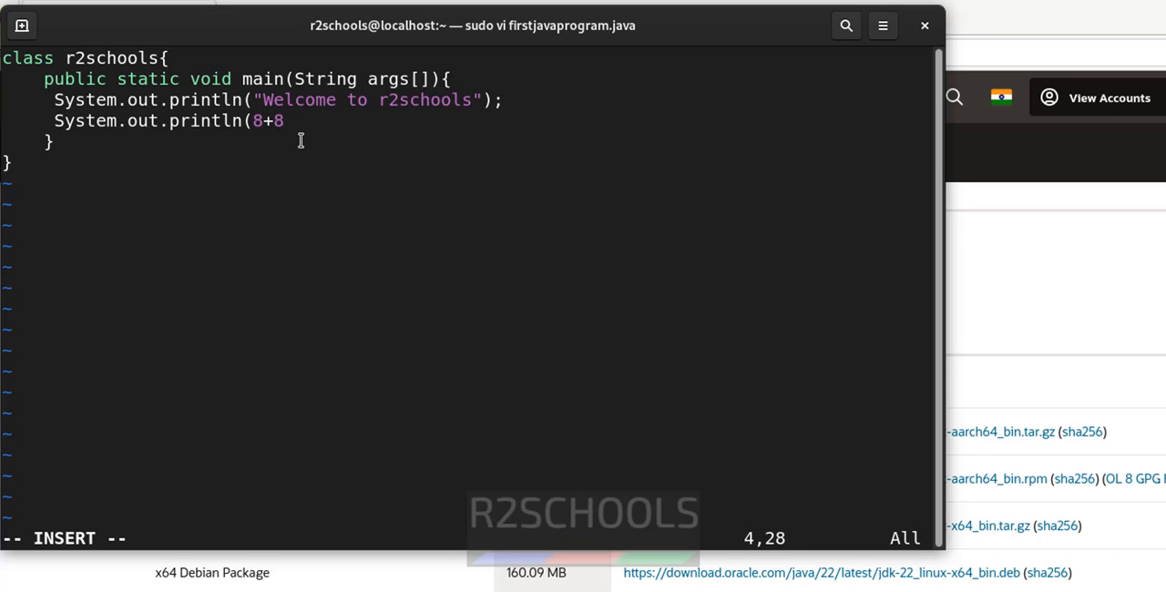
type("9)")
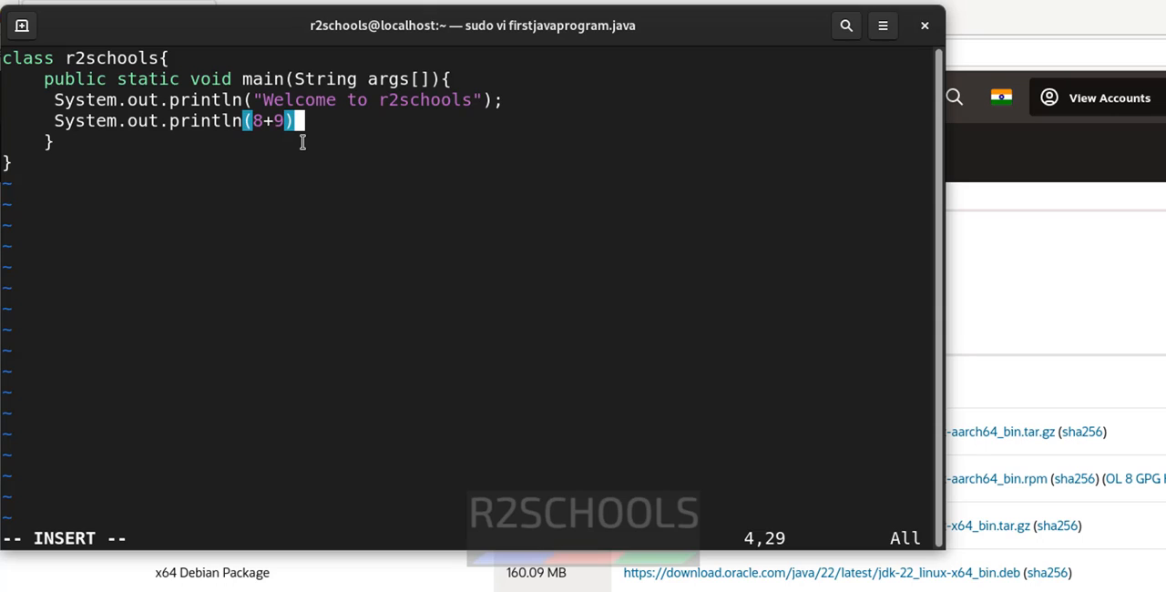
type(";")
type("ja")
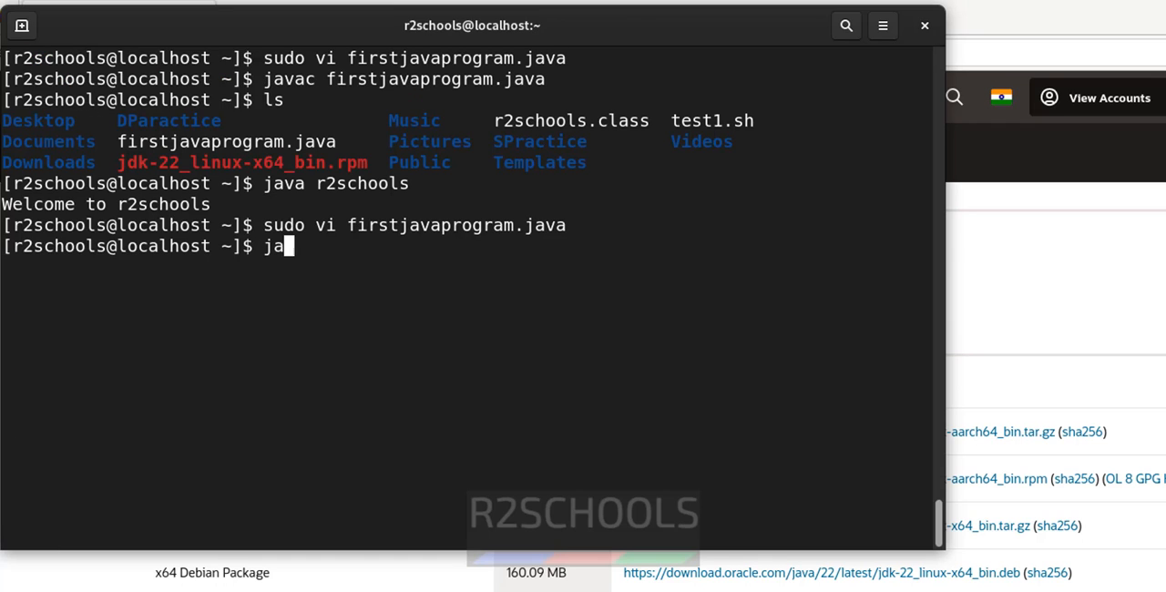
Step: Recompile firstjavaprogram.java and run java r2schools, printing Welcome to r2schools and 17
type("va r2schools")
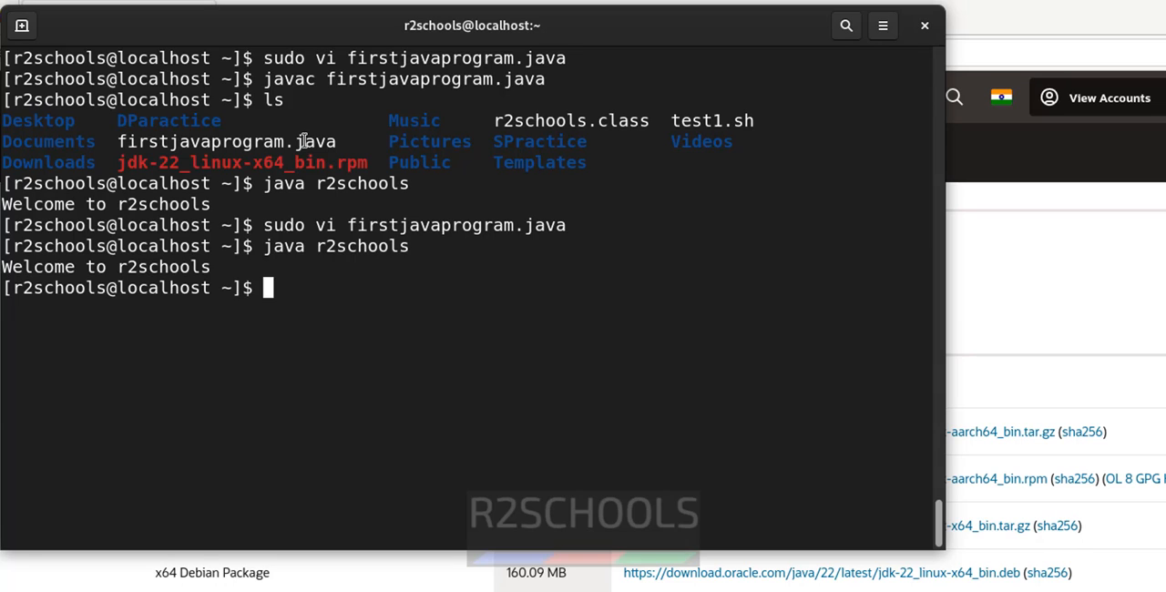
type("jav")
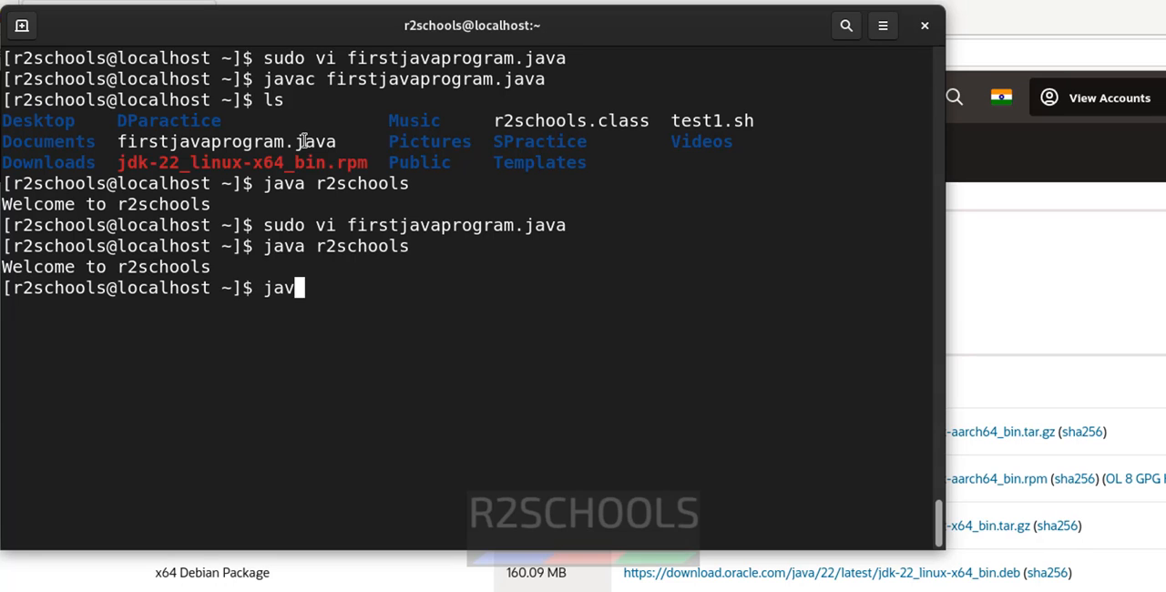
type("ac")
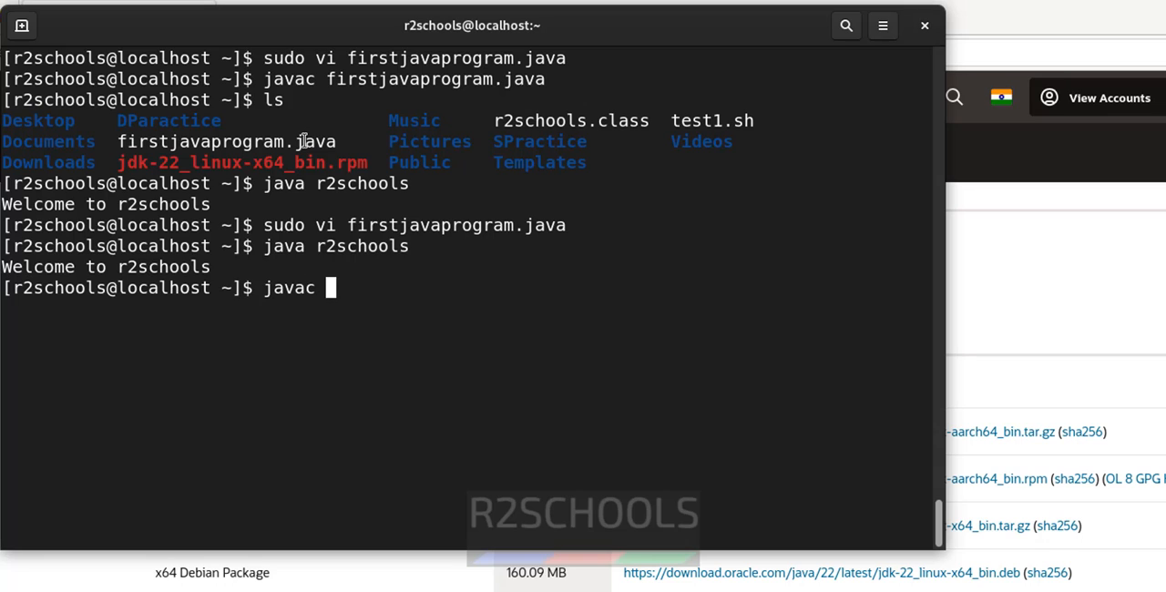
type("firstjavaprogram.java")
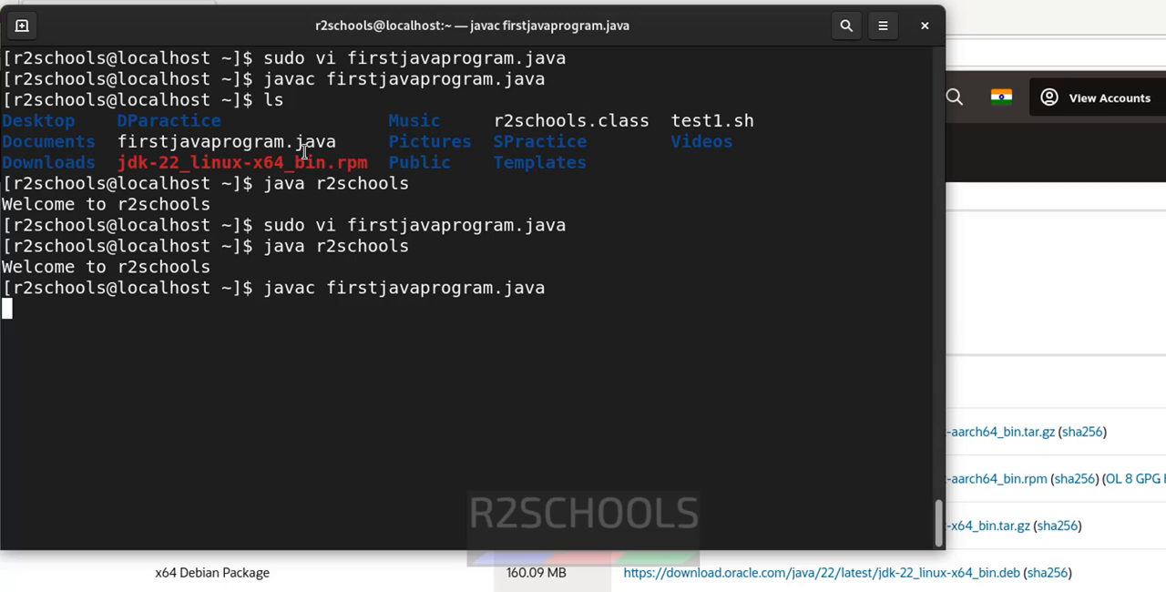
type("java r2schools")
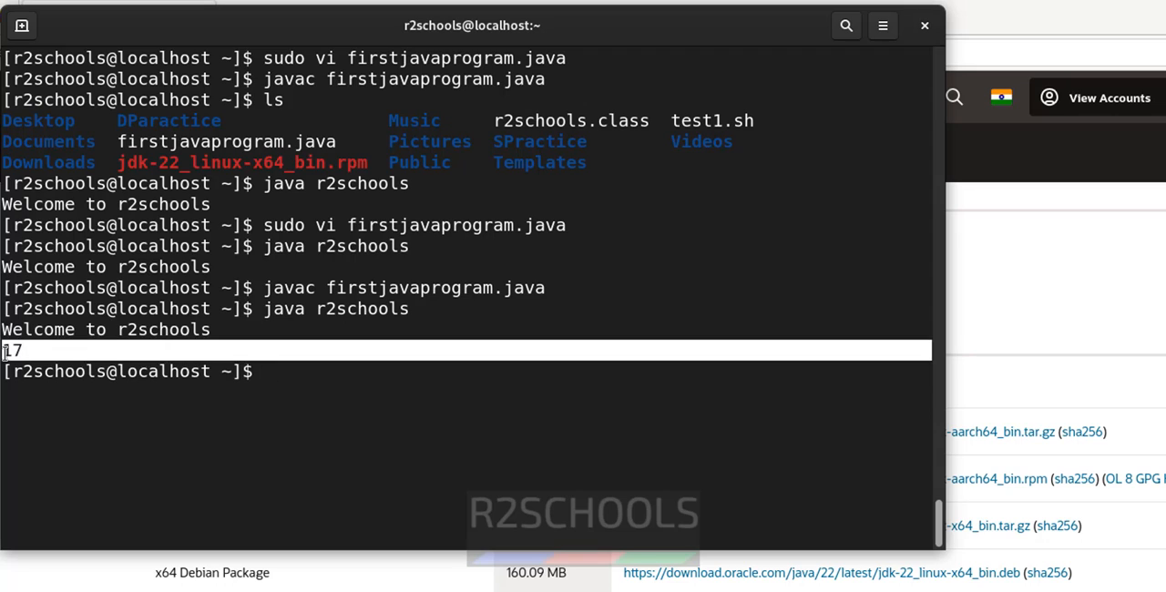
type("ech")
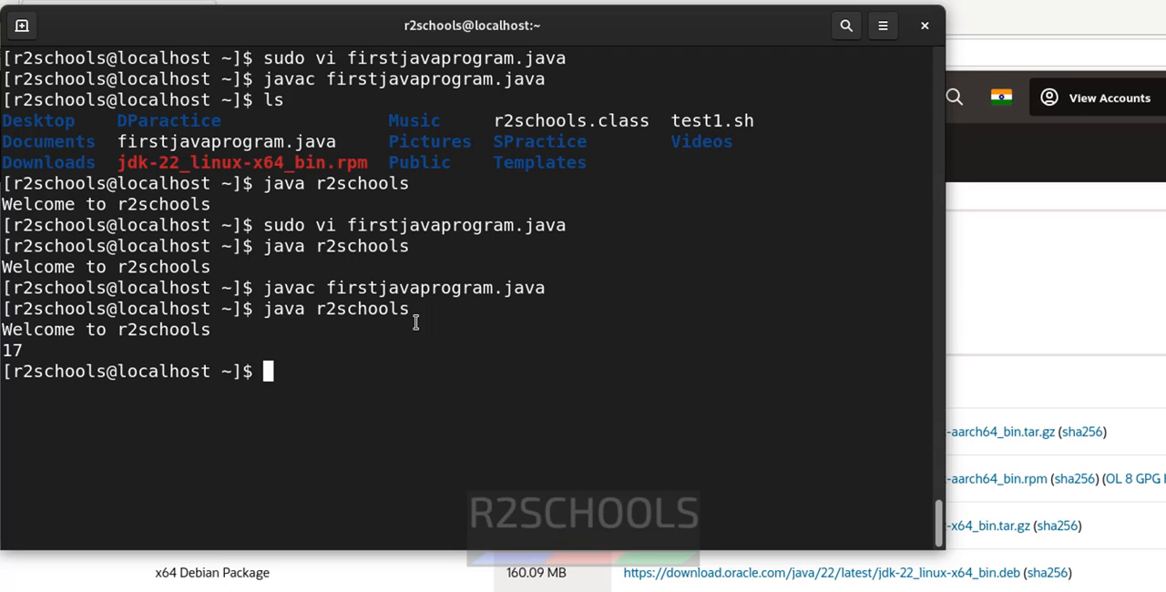
Step: Check JAVA_HOME with echo, rerun the r2schools program, and clear the screen with Ctrl+L
type("echo")
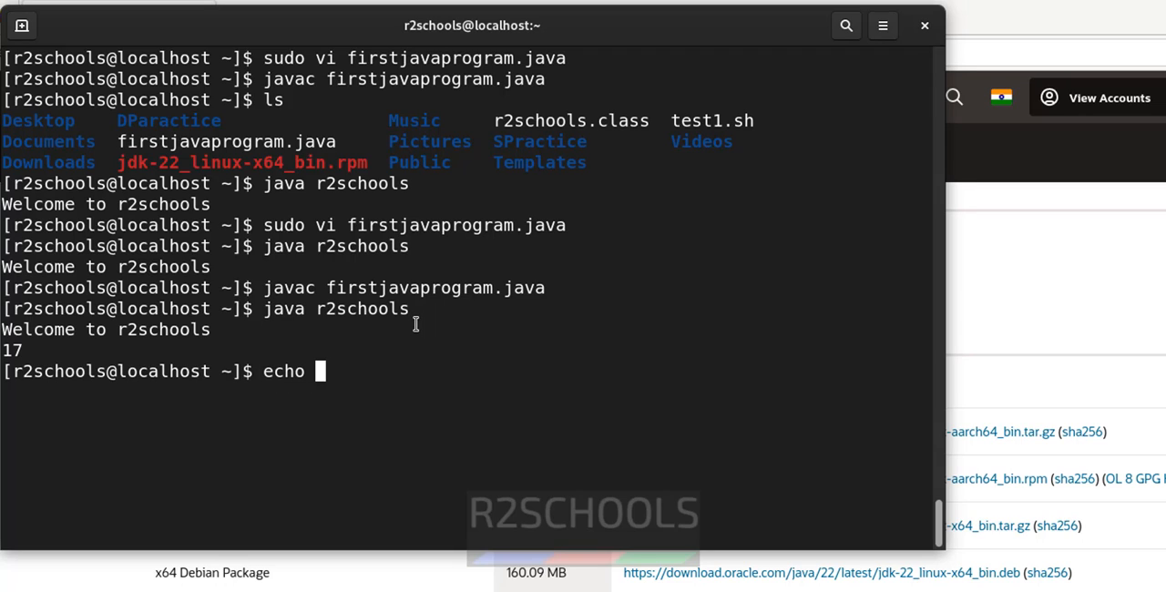
type("$JAVA_H")
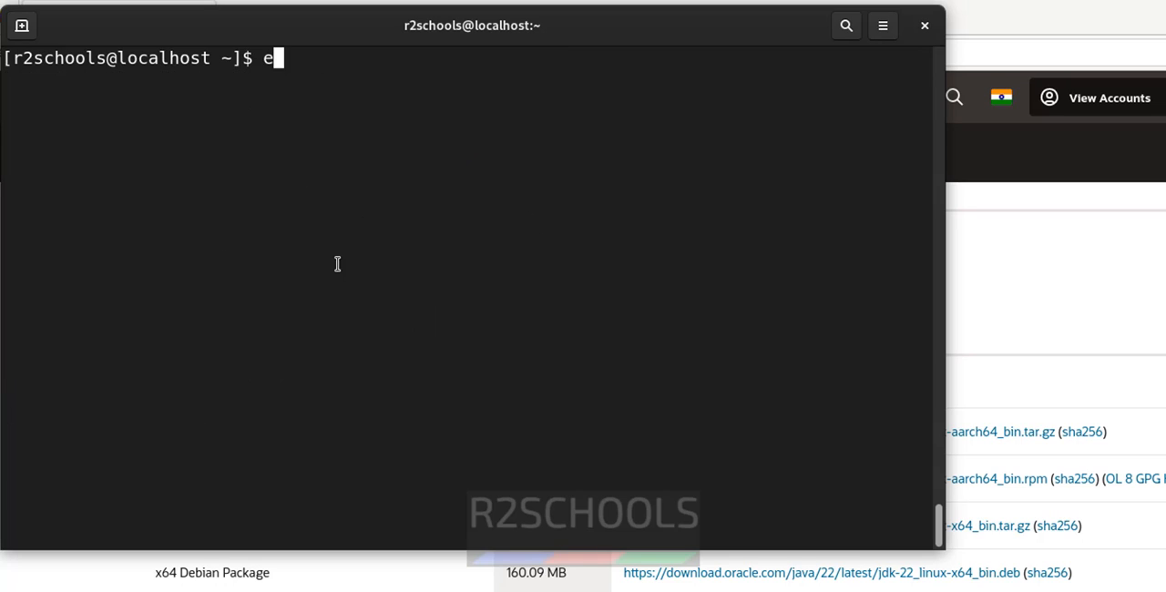
type("xport")
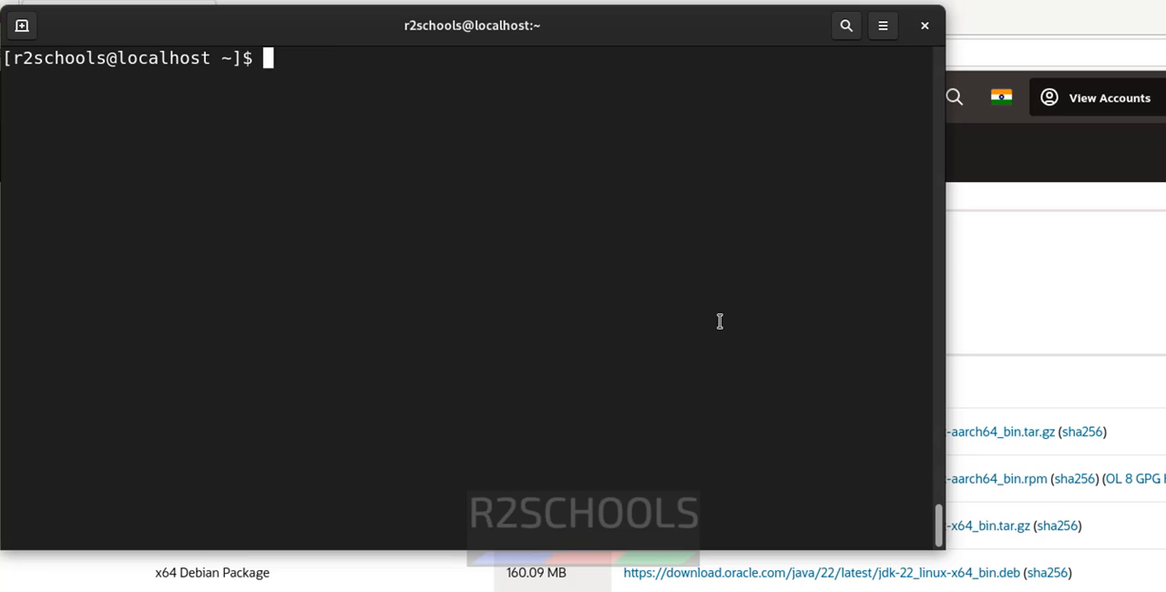
type("echo $JAVA_HOME")
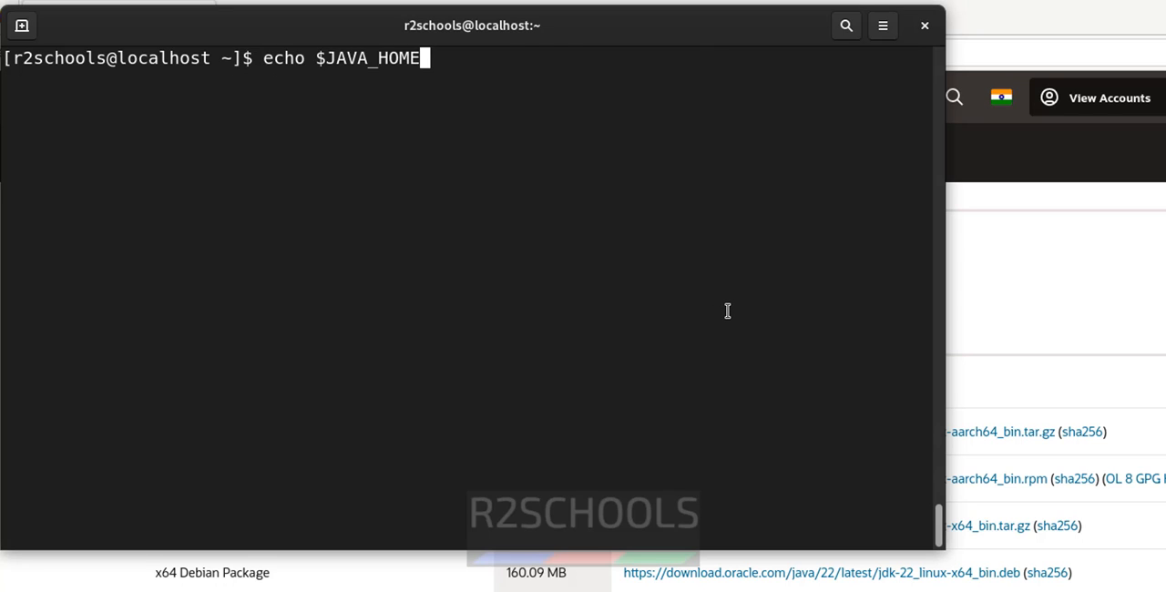
type("java r2schools")
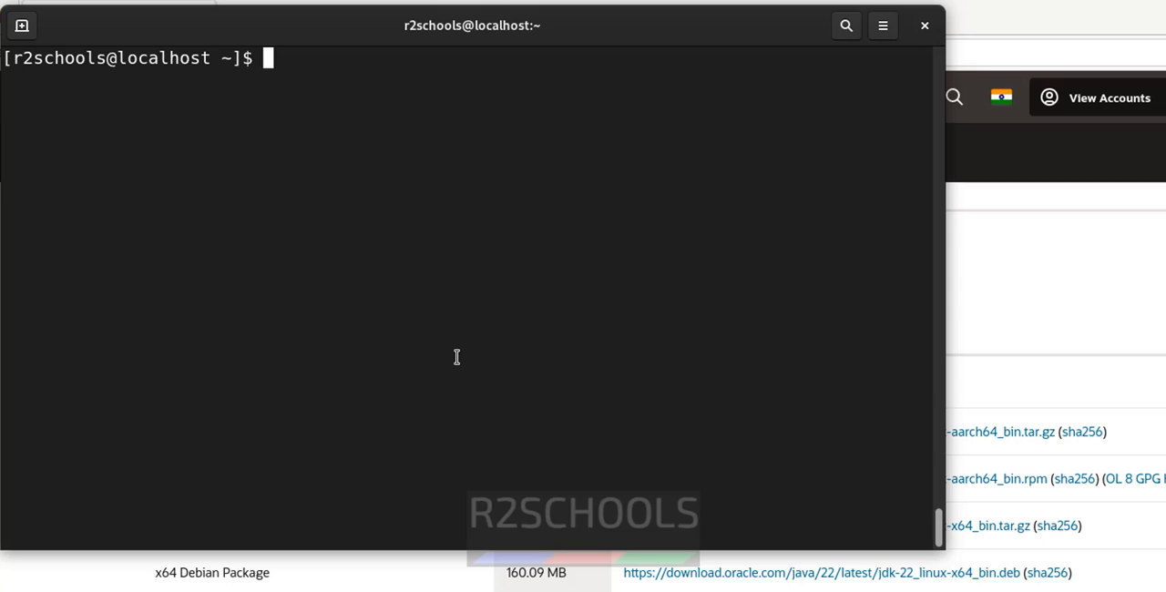
Step: Export JAVA_HOME="/usr/lib/jvm/jdk-22-oracle-x64/" by pasting the copied JDK path
type("expo")
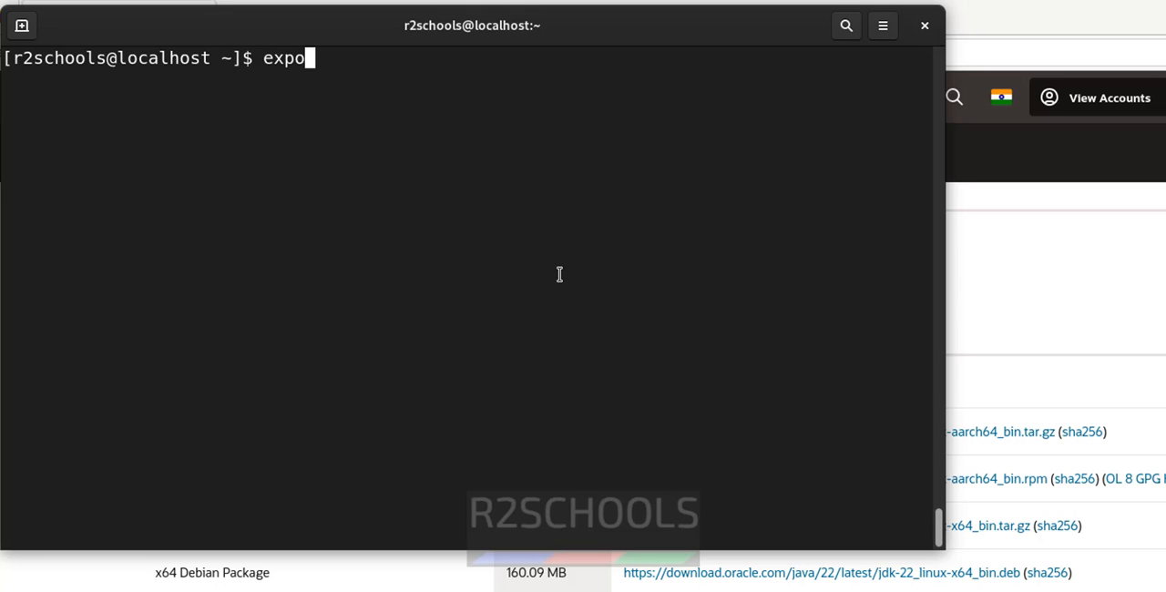
type("rt")
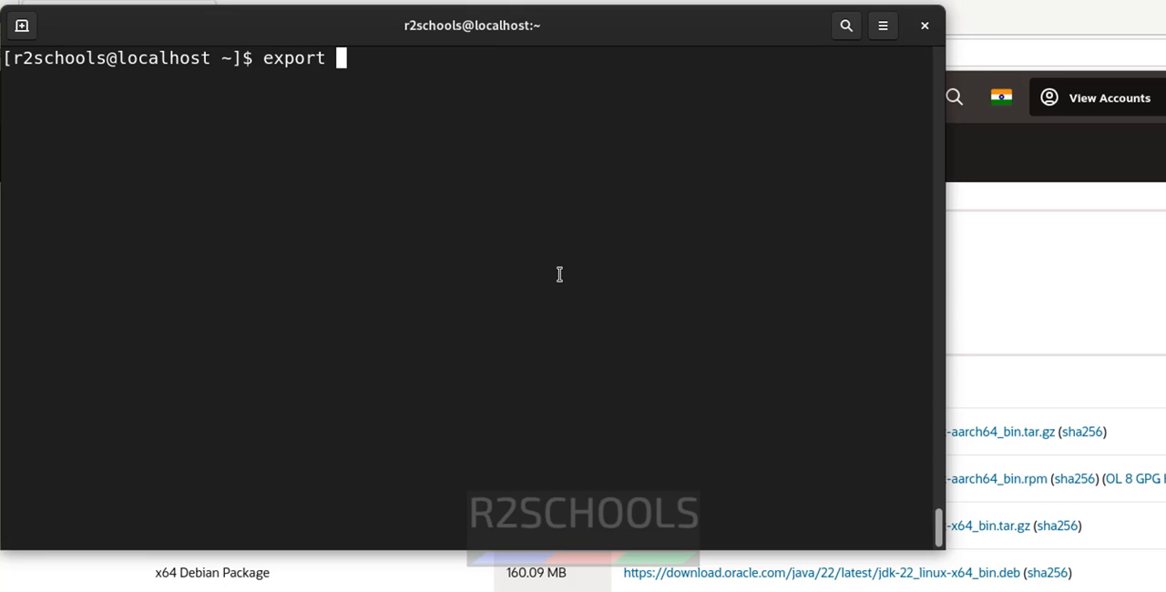
type("JAVA_HOM")
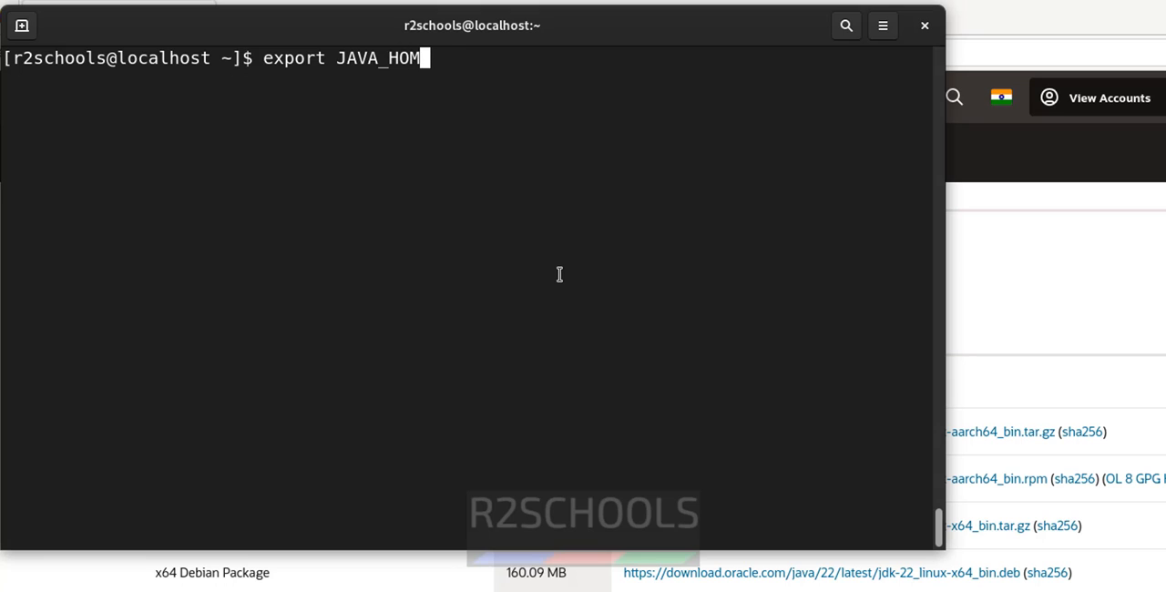
type("E=")
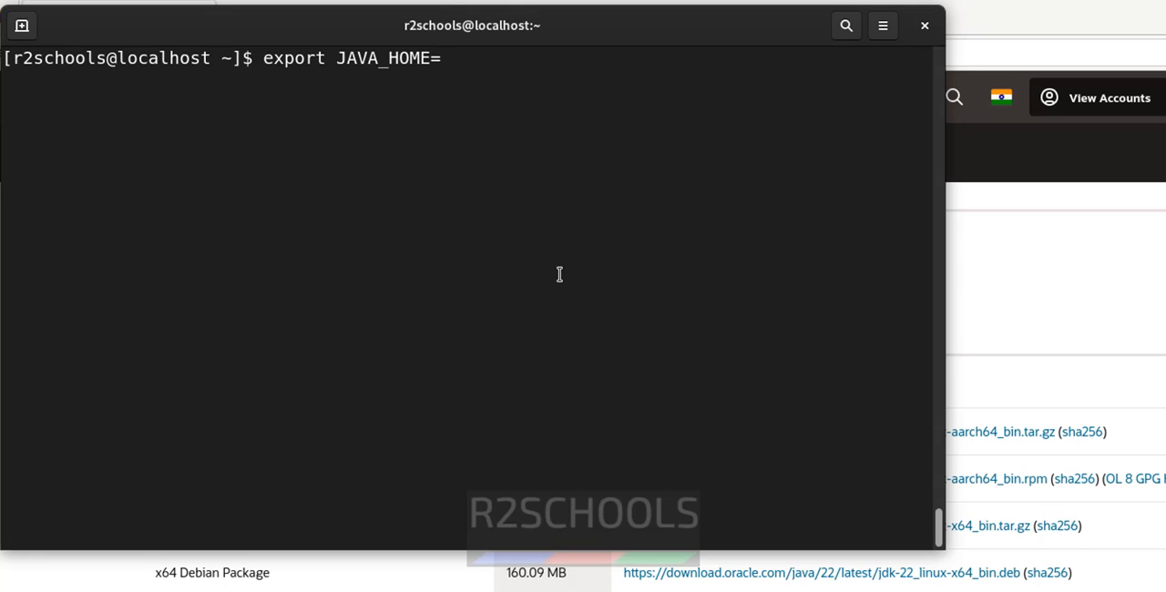
type("\"")
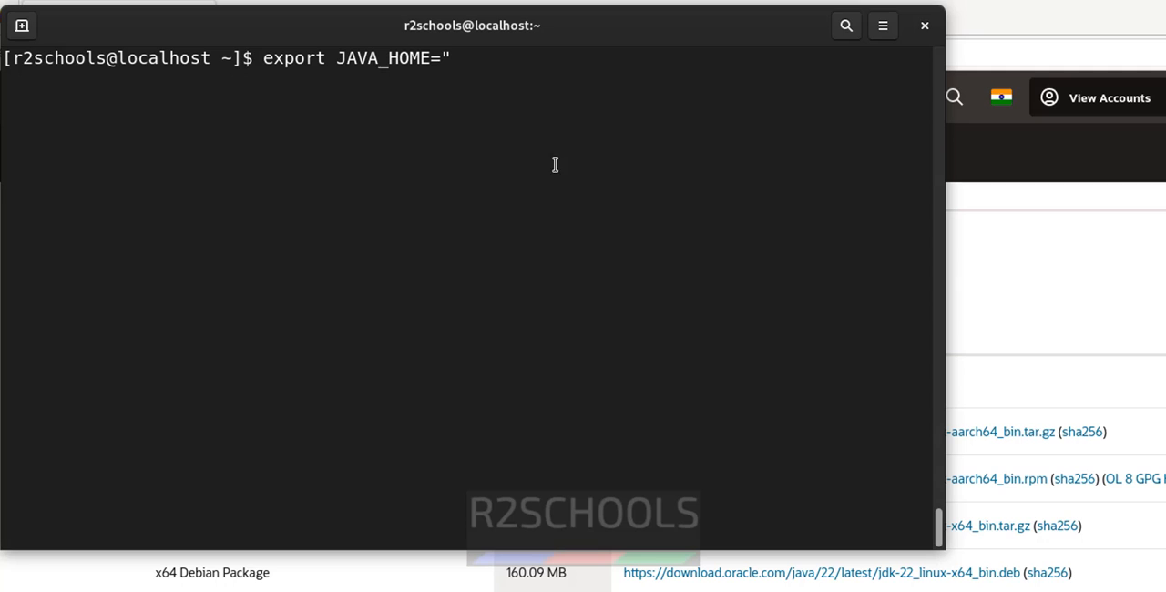
mouse_move(620, 226)
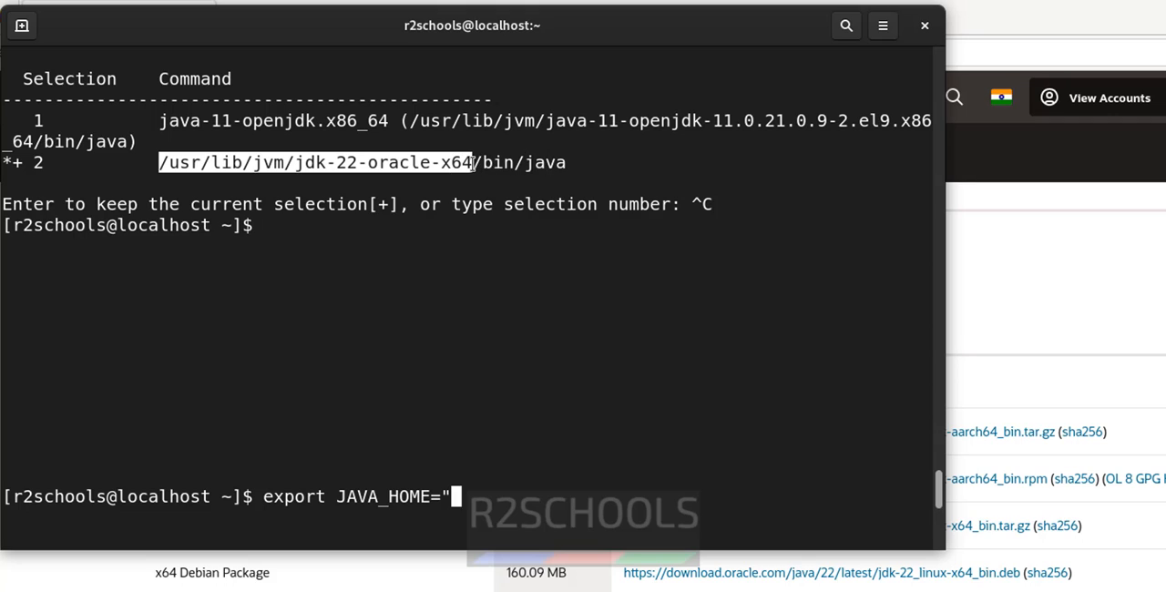
right_click(446, 178)
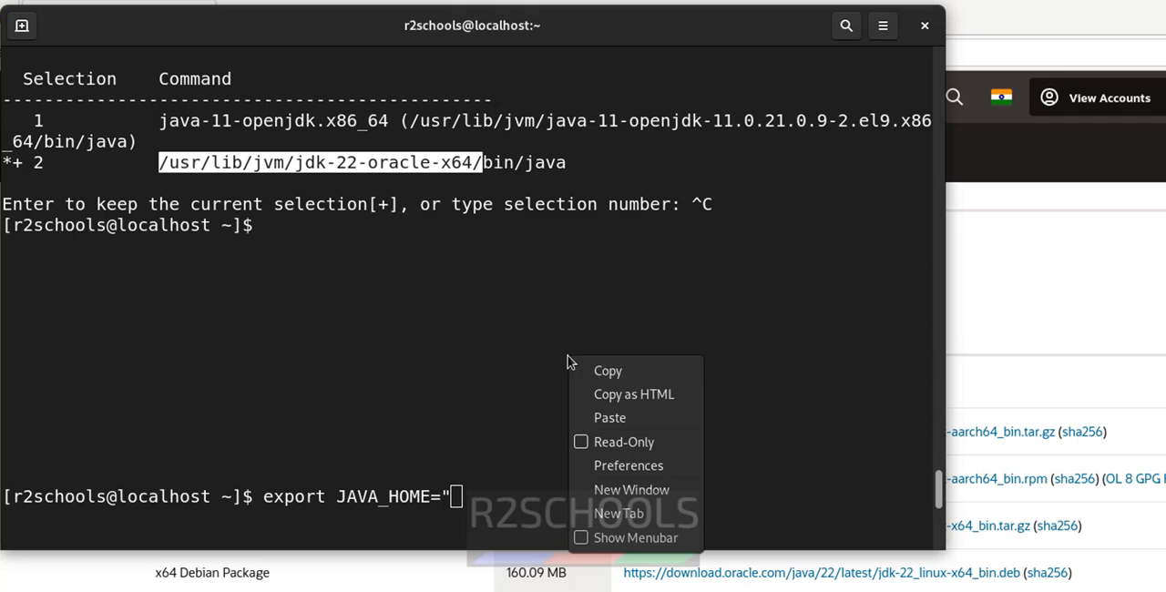
left_click(608, 417)
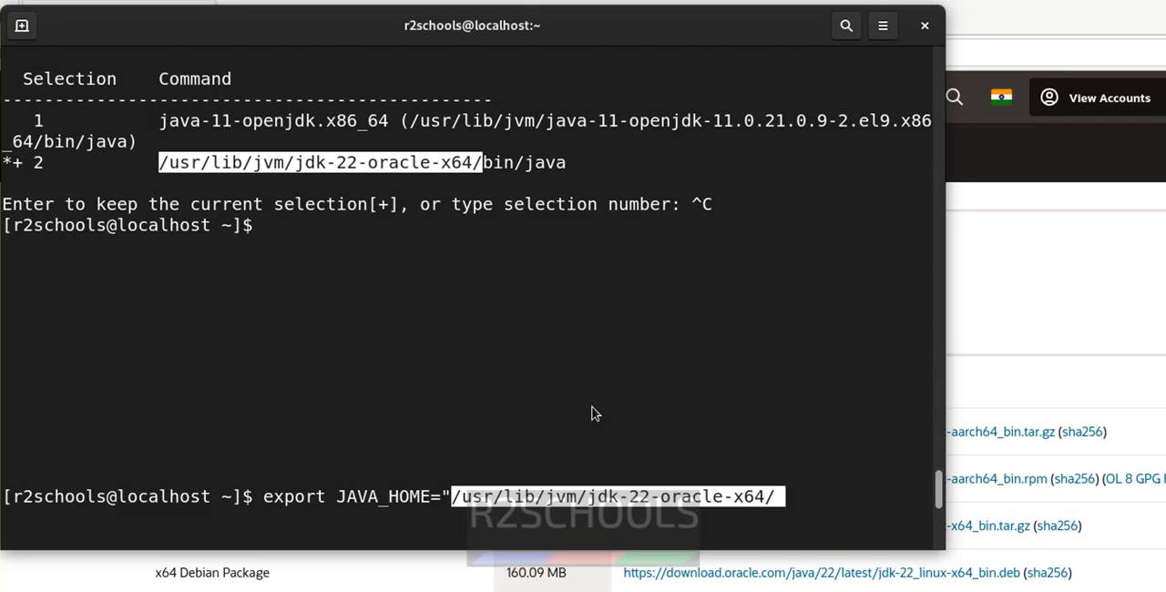
type("\"")
key("Return")
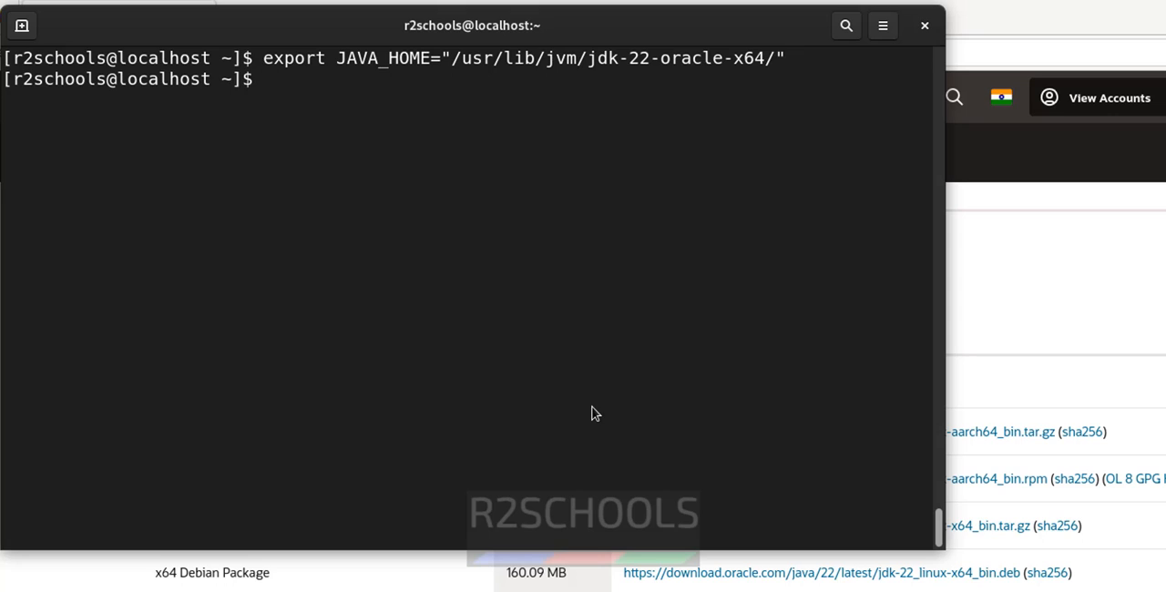
Step: Export PATH=$PATH:$JAVA_HOME/bin and begin a source command
type("export PATH")
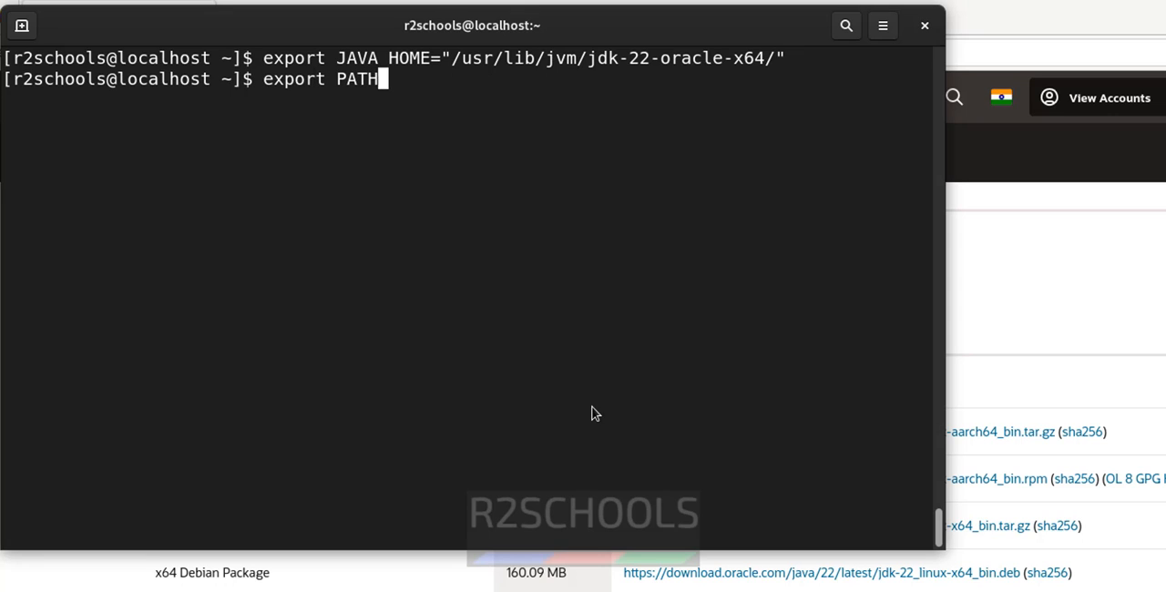
type("=")
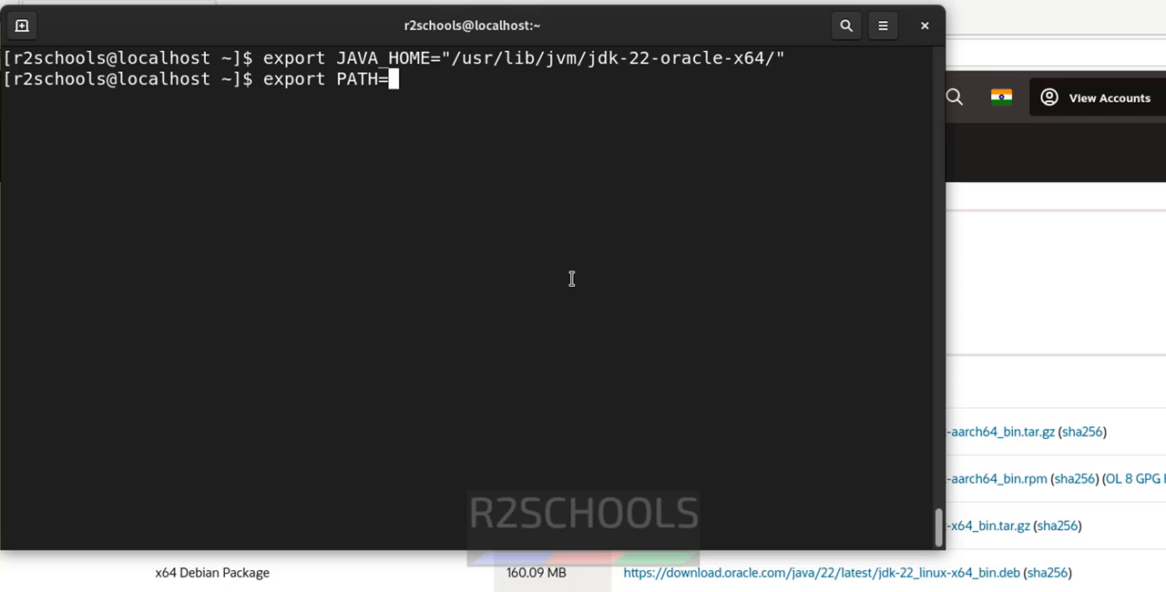
type("$PATH:")
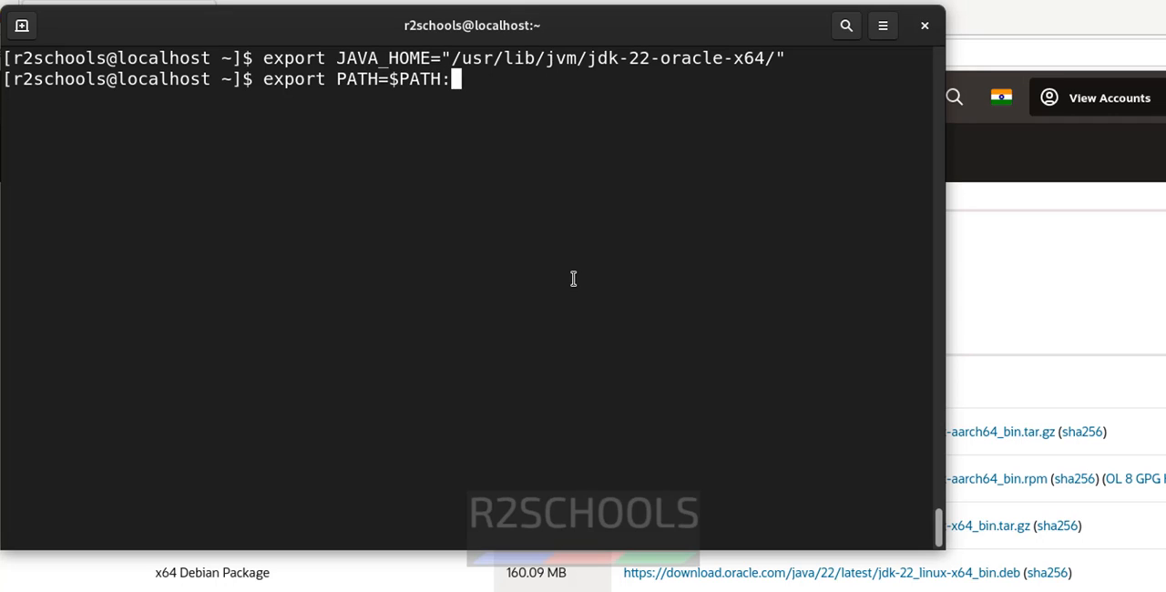
type("$JAVA")
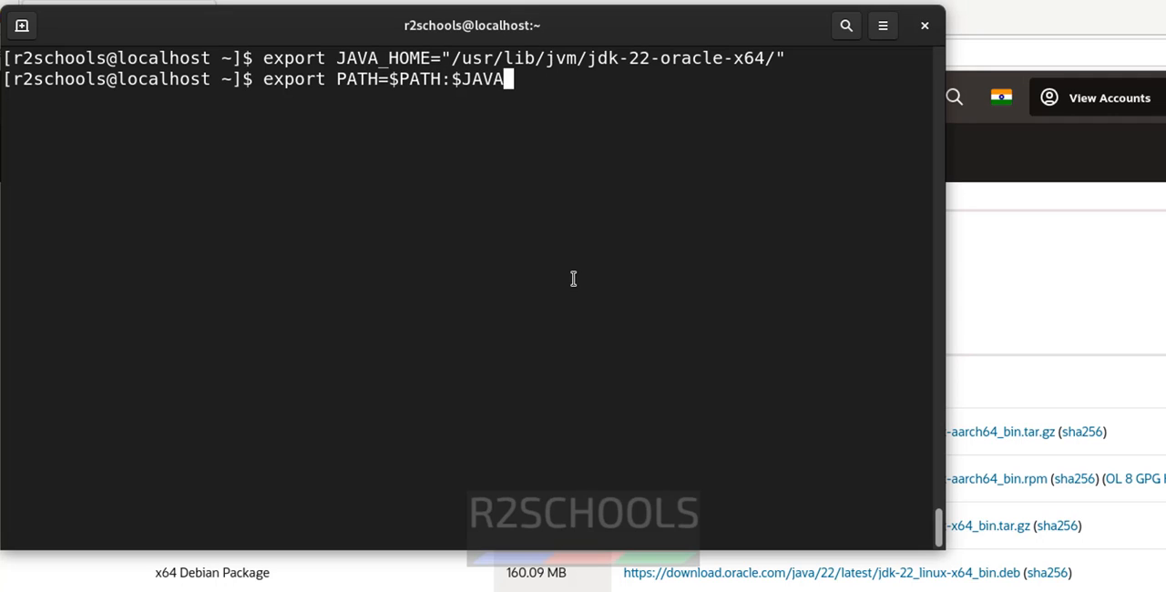
type("_HOME")
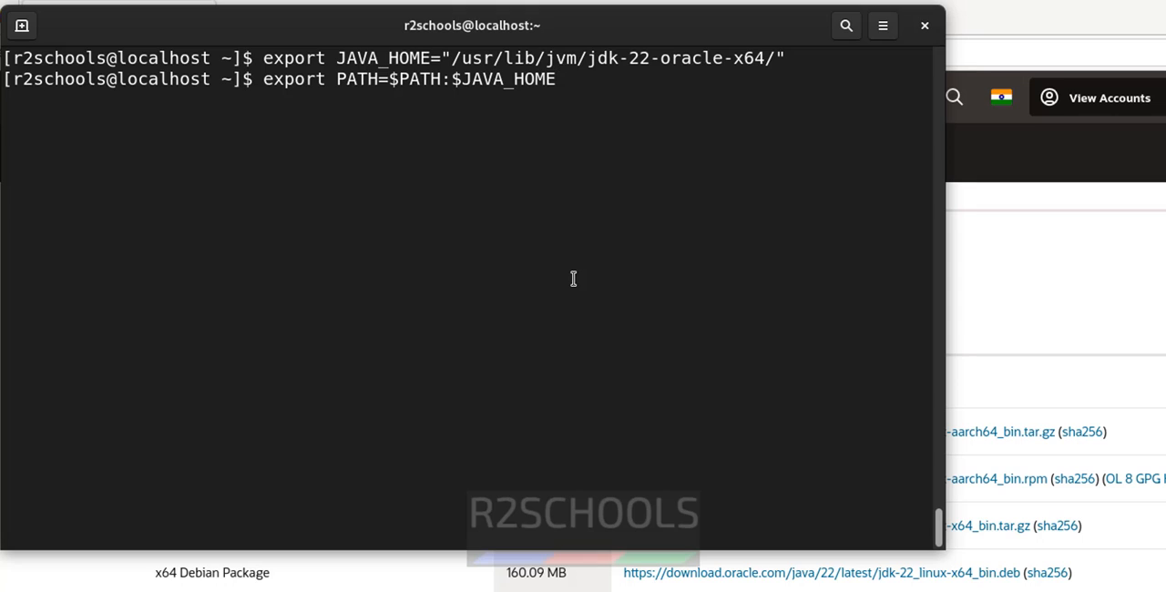
type("/bin")
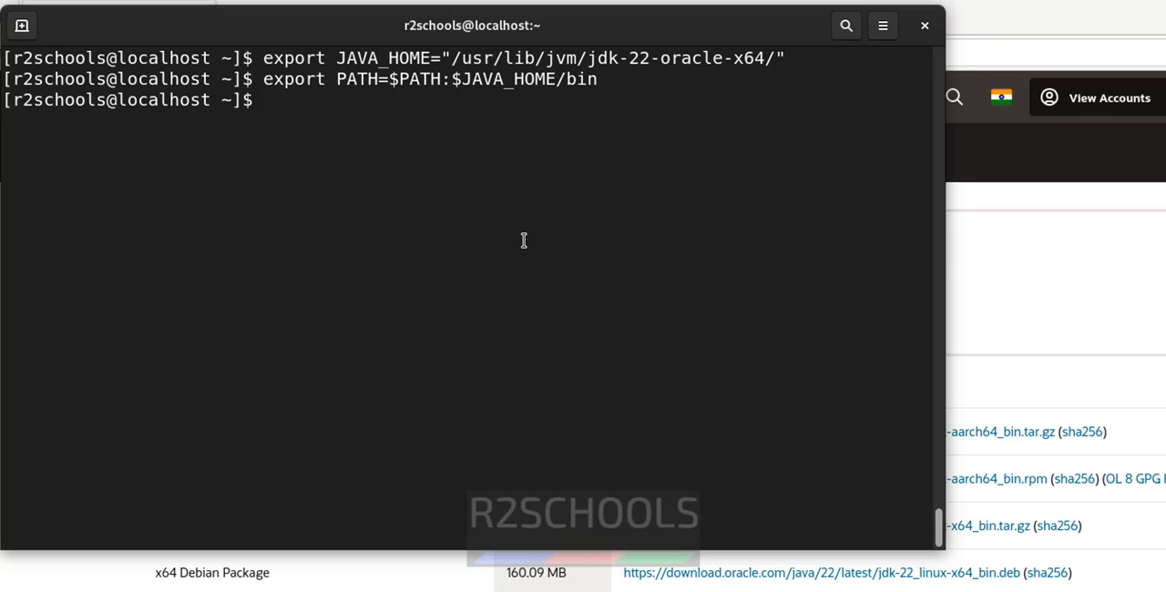
type("source /etc/")
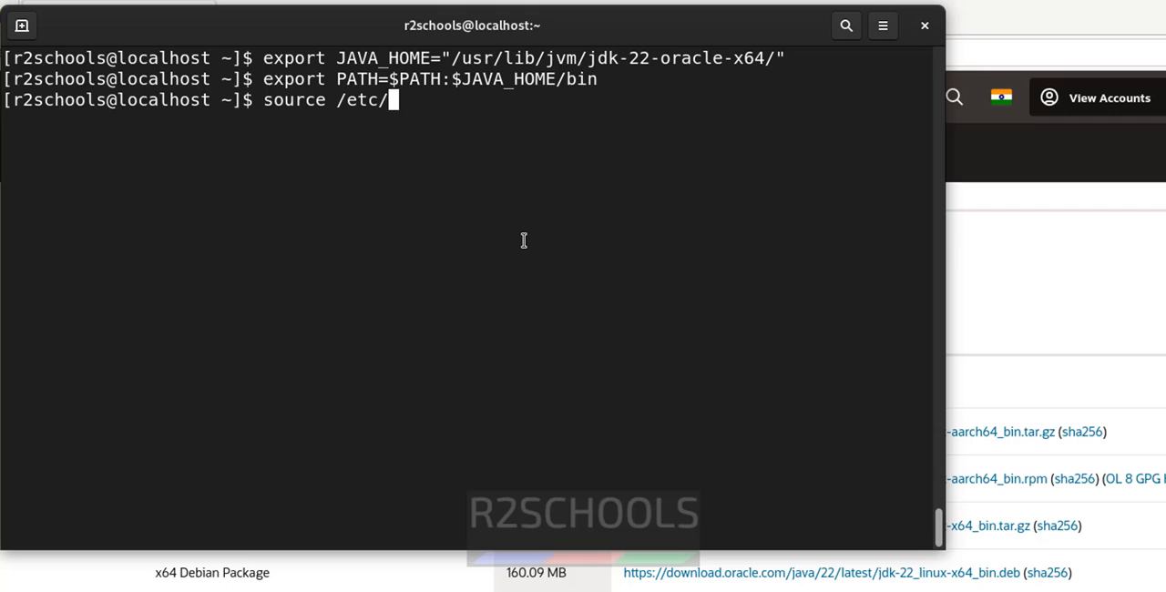
Step: Source /etc/environment, echo $JAVA_HOME to confirm the JDK 22 path, and begin printenv
type("environment")
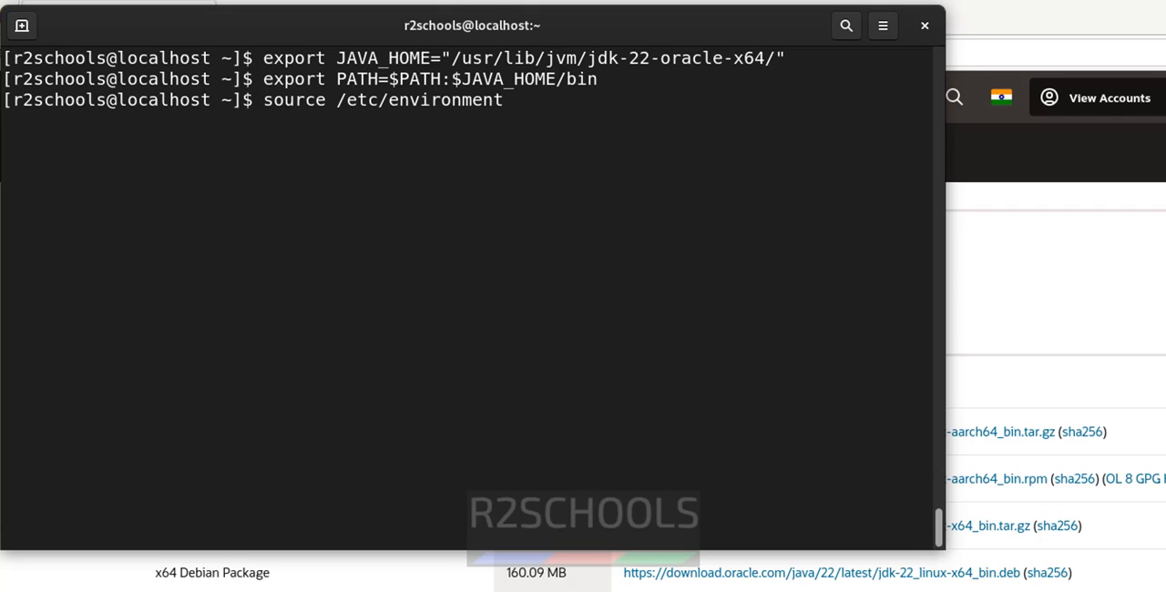
type("ech")
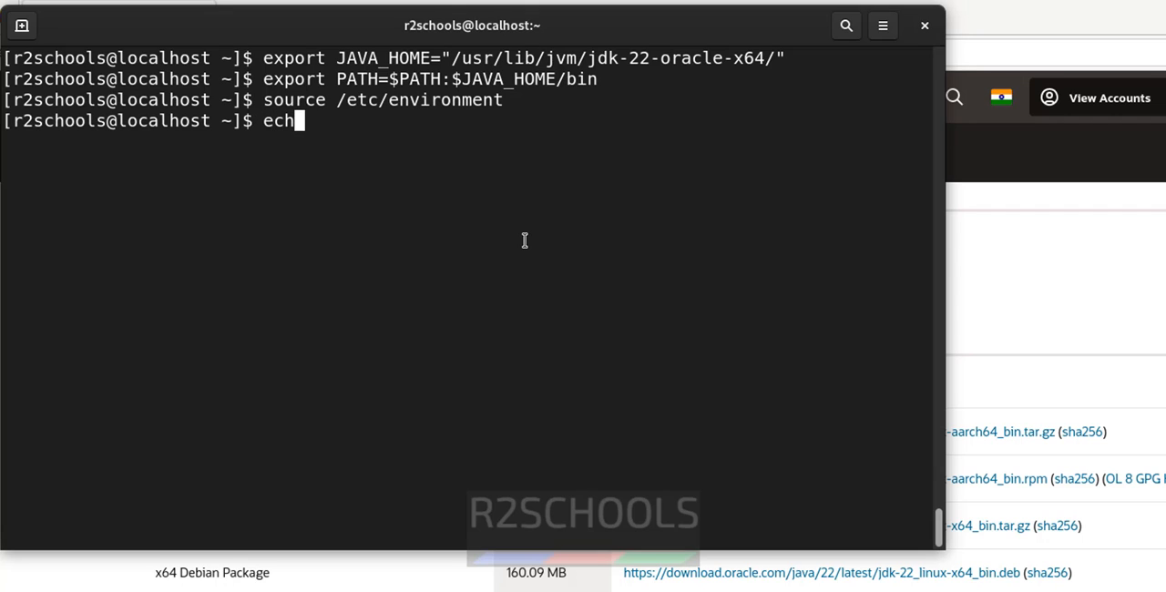
type("o $JAVA")
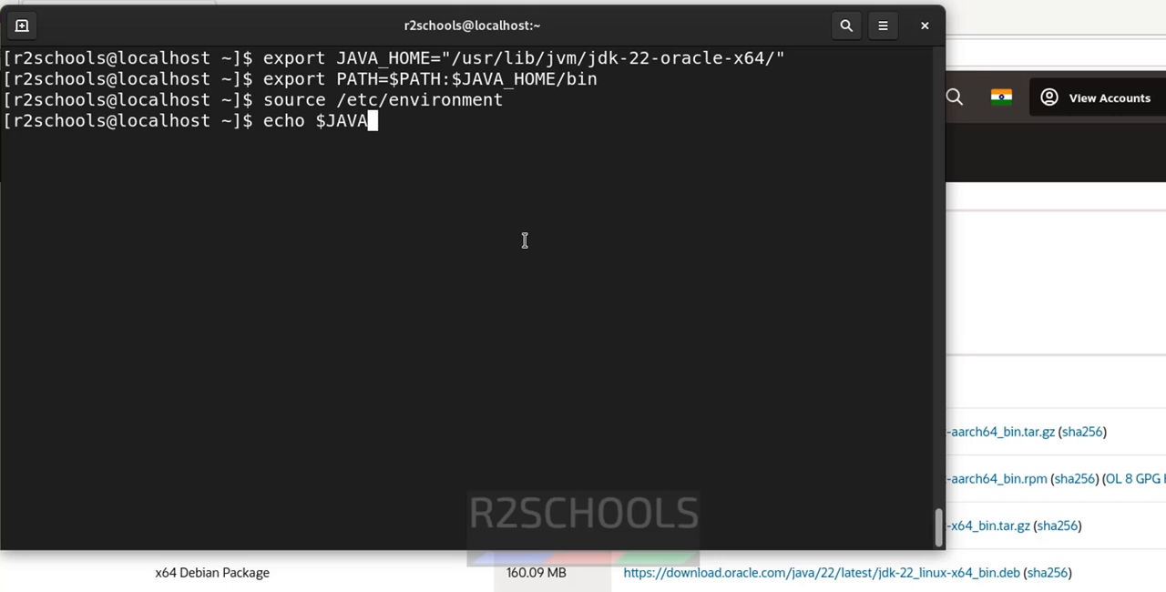
type("_HOME")
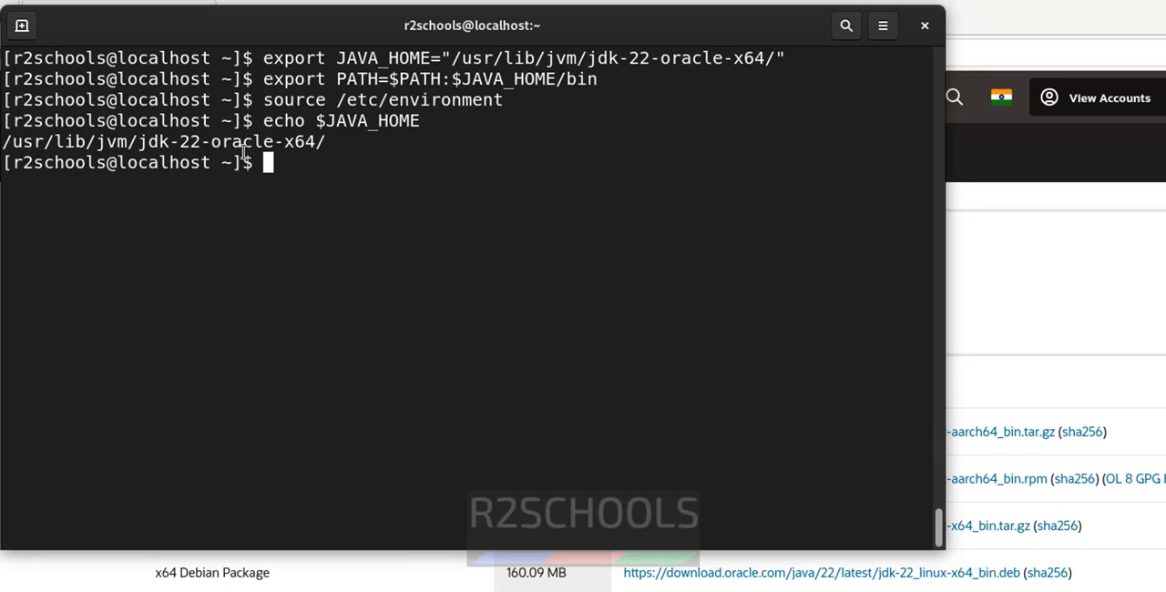
mouse_move(310, 164)
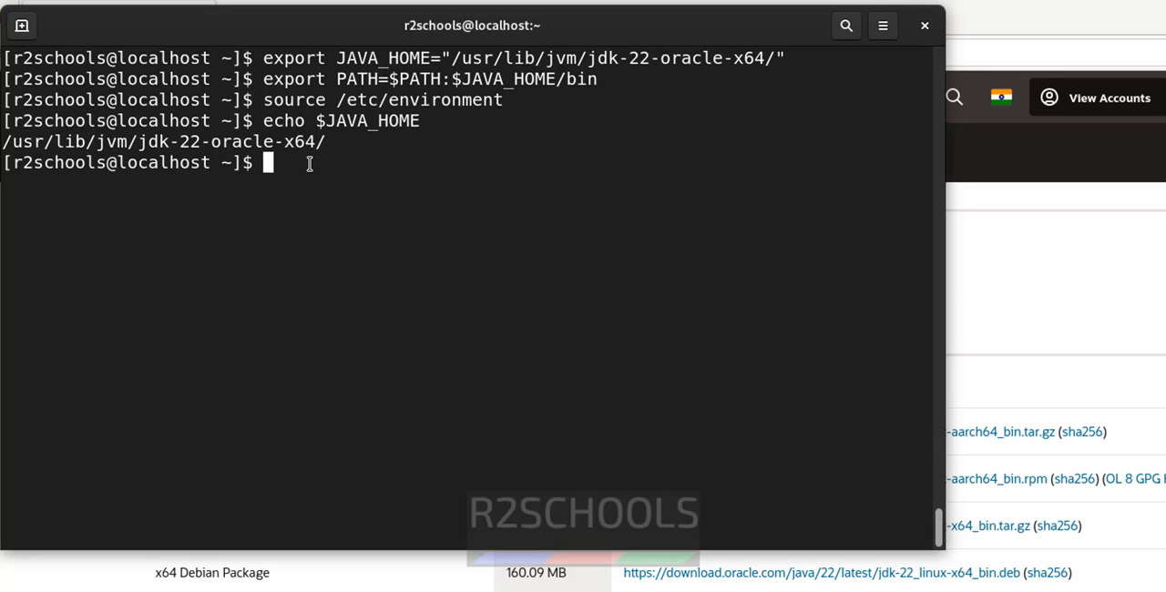
type("print")
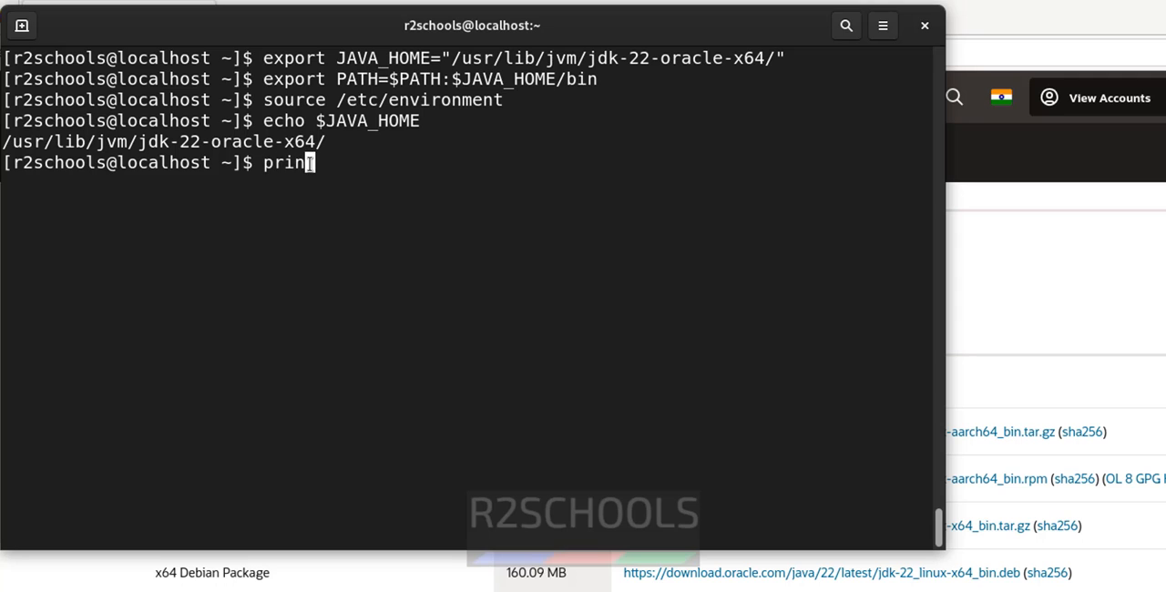
type("env")
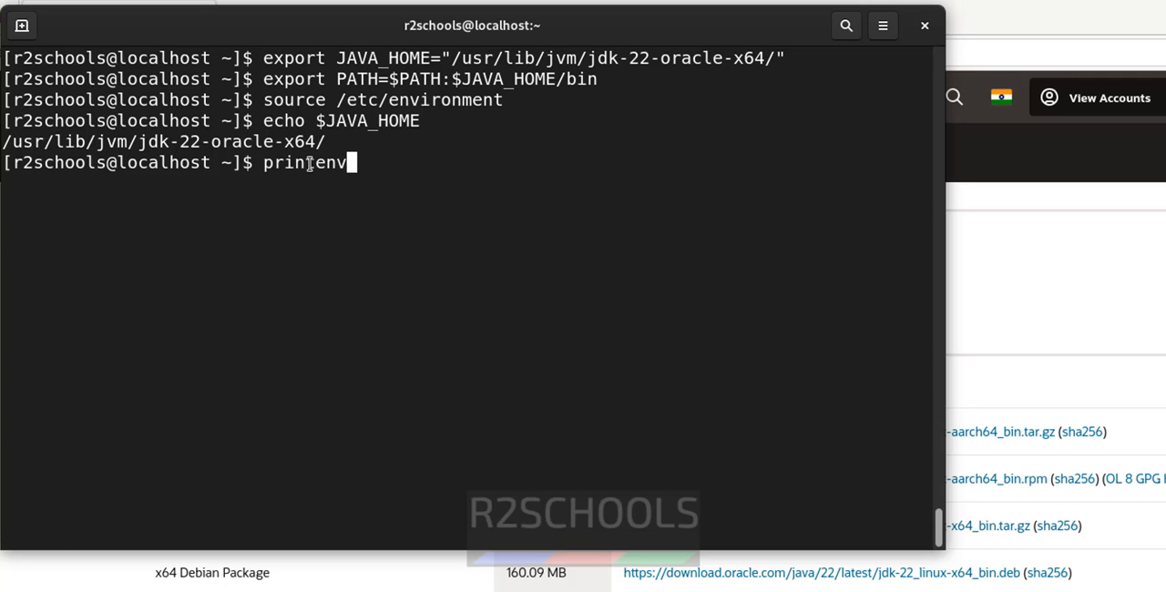